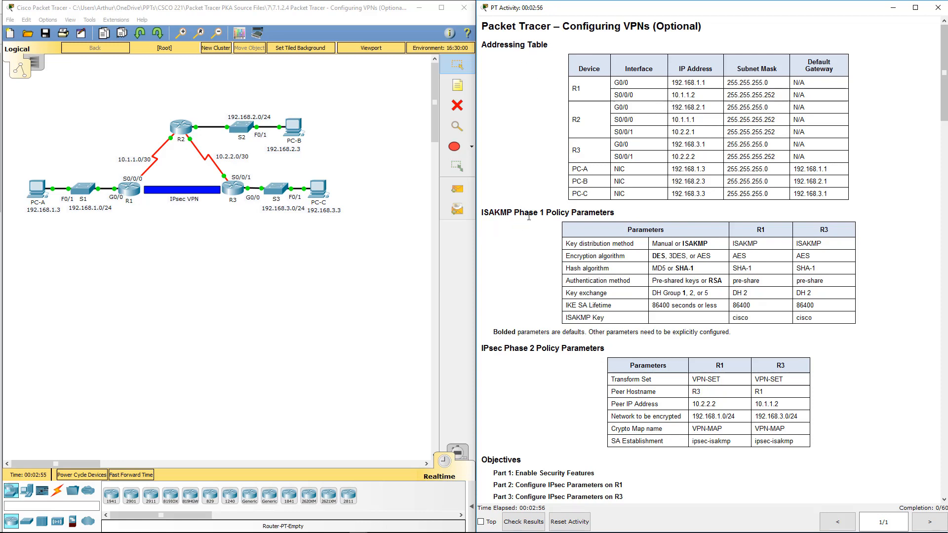
Open R1's console, enter privileged mode and check the security license with show version
double_click(529, 348)
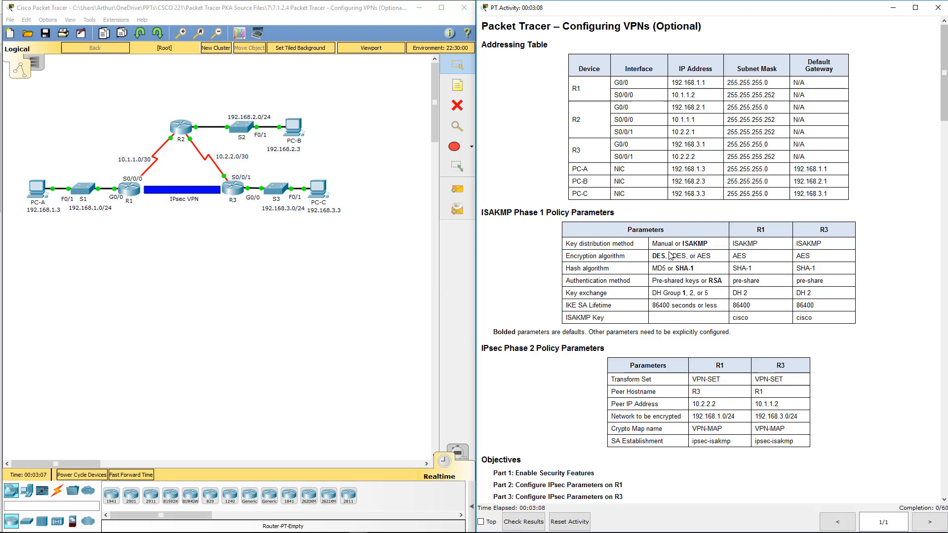
scroll(down, 3)
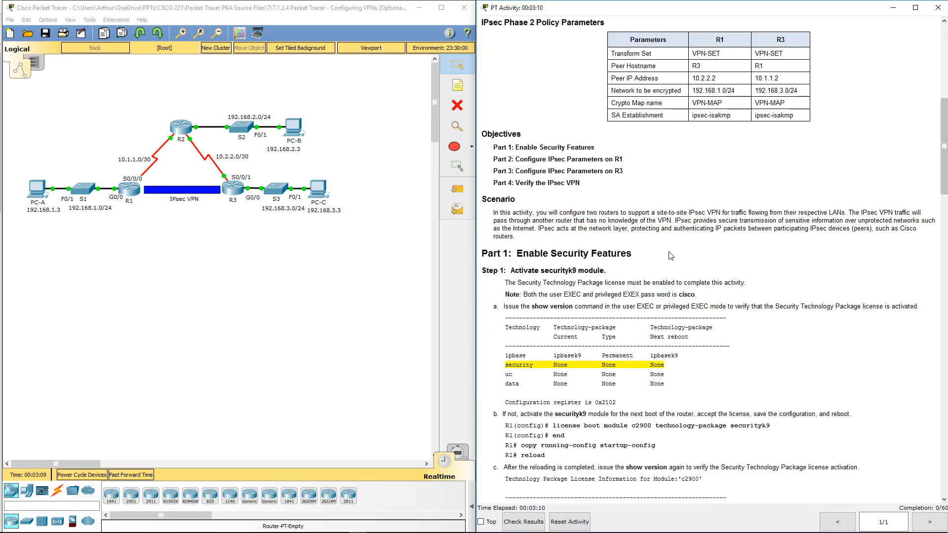
scroll(down, 3)
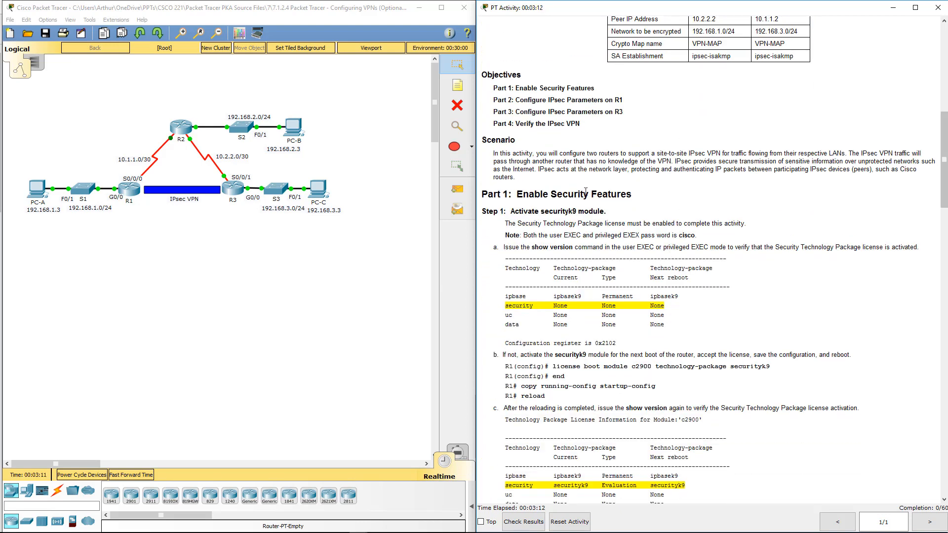
scroll(down, 3)
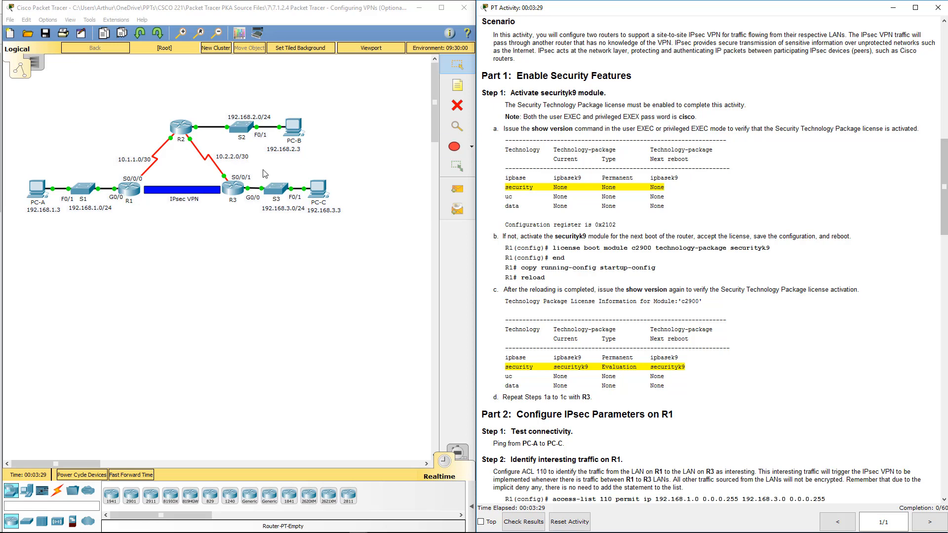
double_click(129, 190)
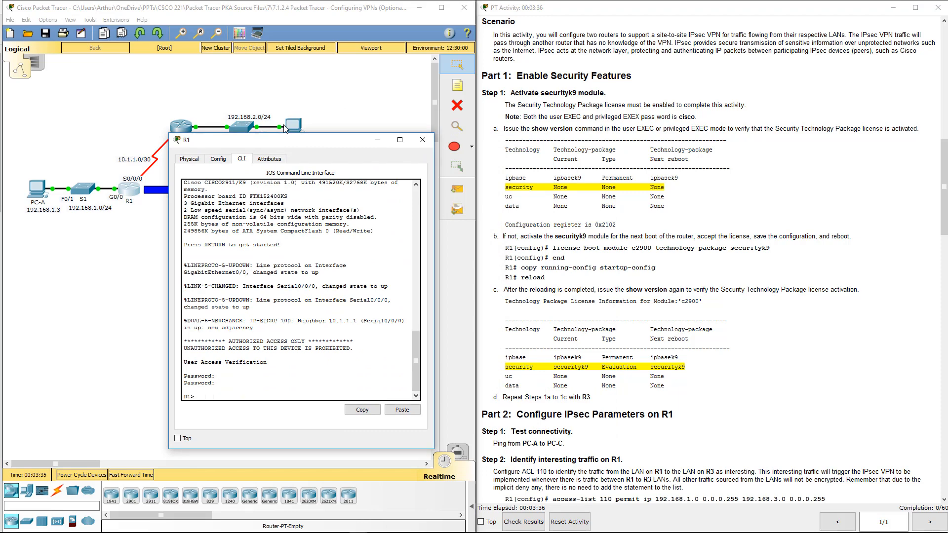
text(en)
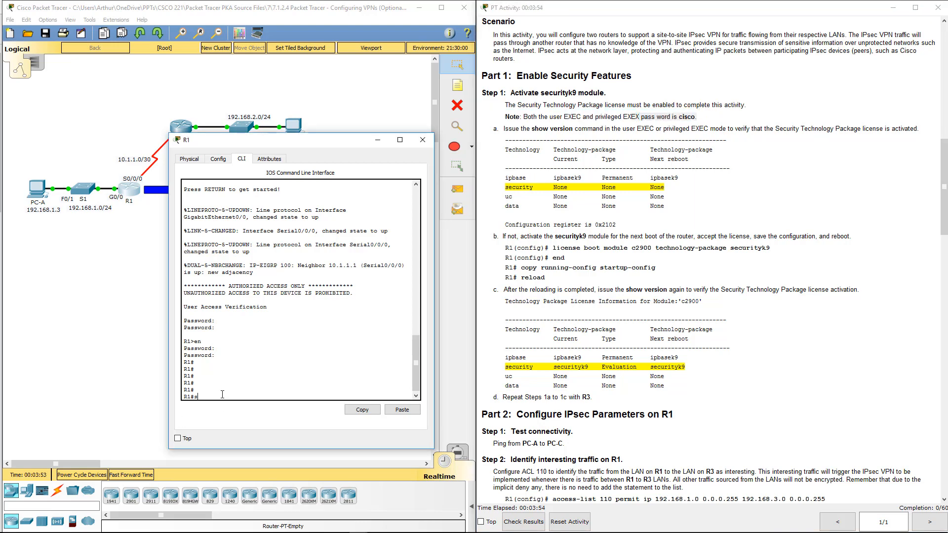
text(show v)
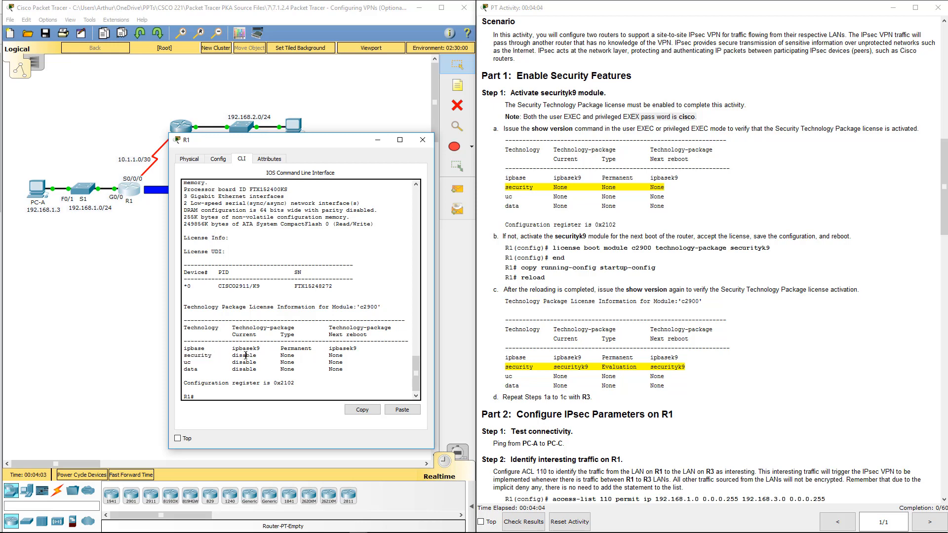
double_click(245, 356)
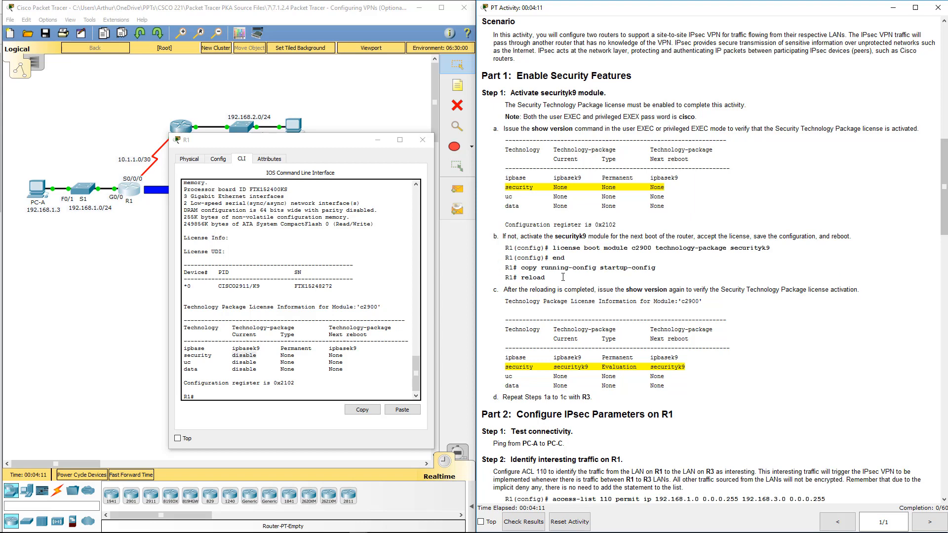
Enable the securityk9 technology package on R1, confirm it, and save with copy run start
drag(544, 248, 563, 267)
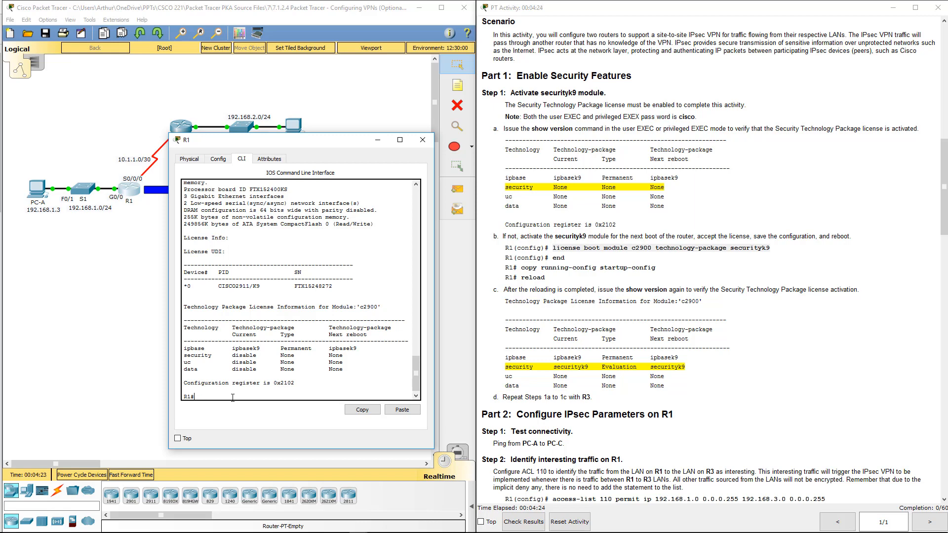
text(conf t)
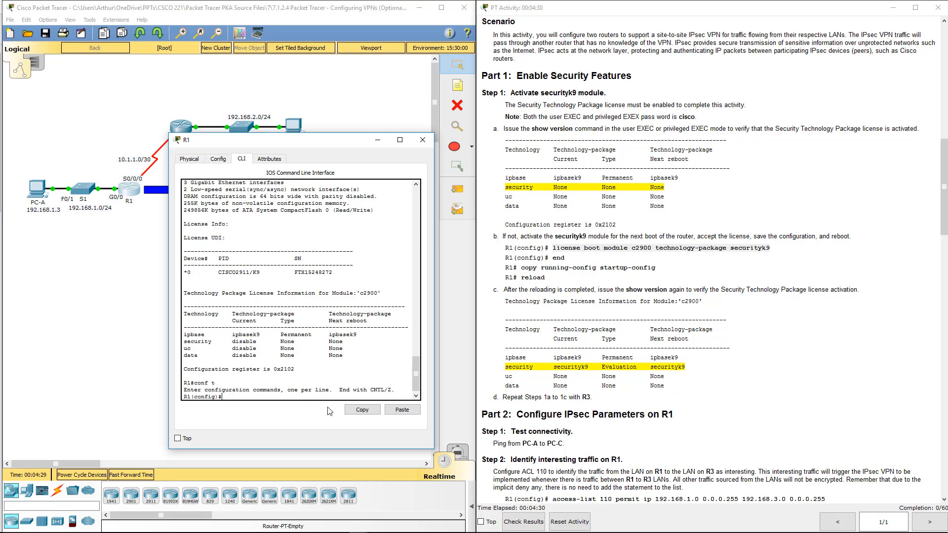
click(402, 410)
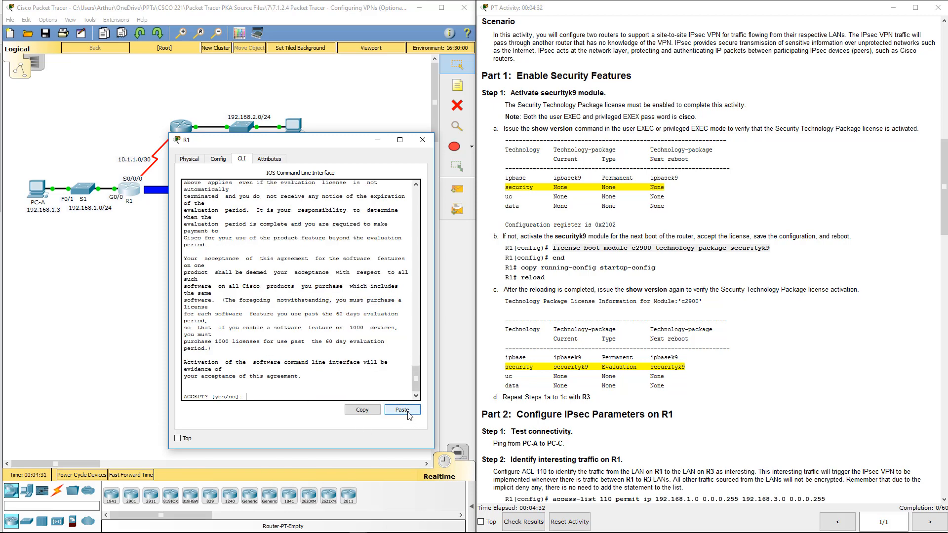
text(y)
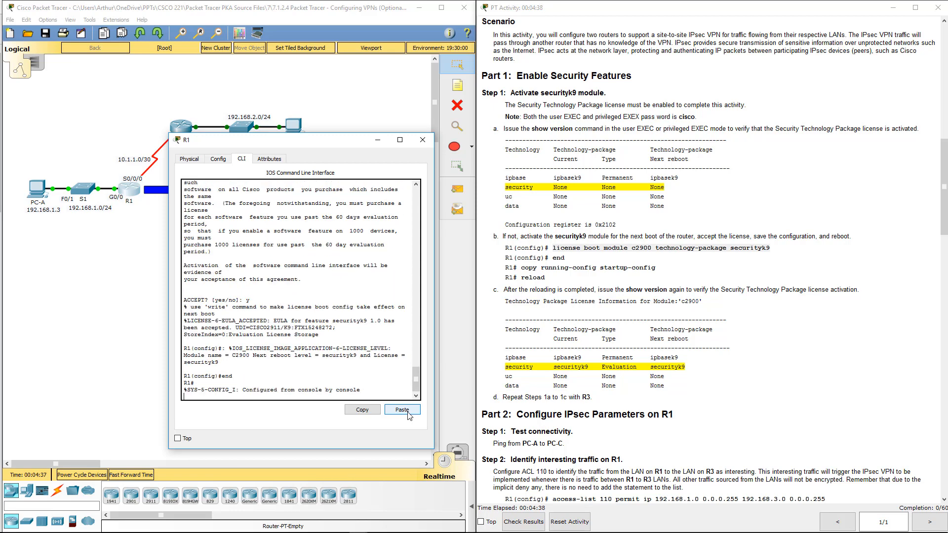
text(cop)
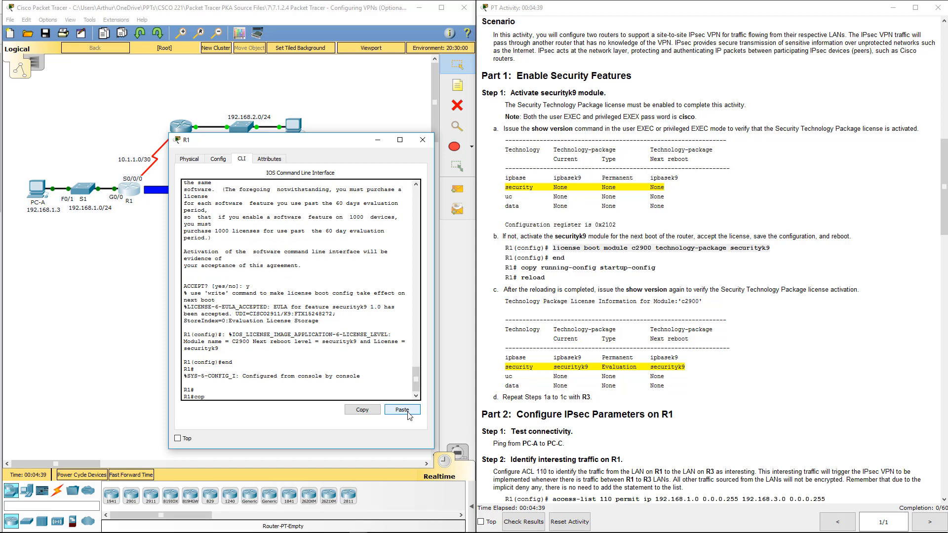
text(copy run st)
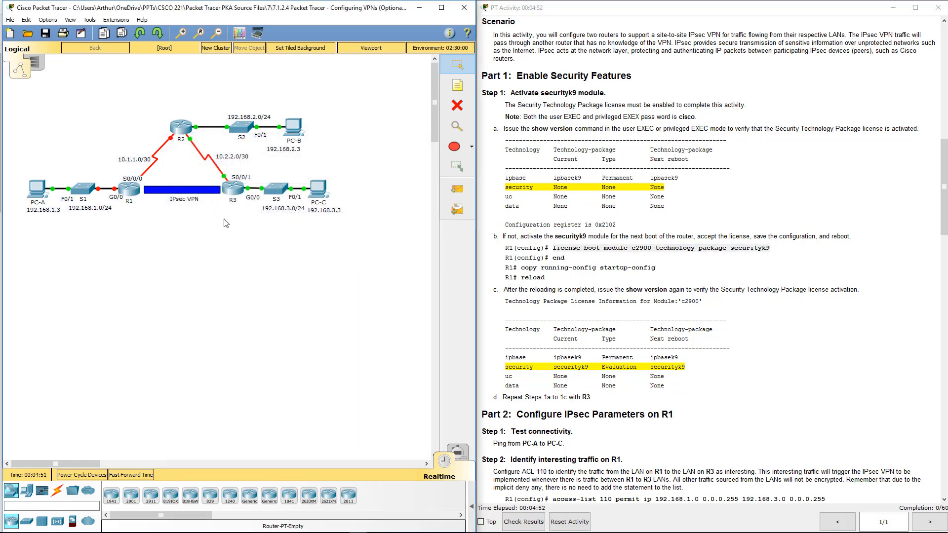
Accept the securityk9 boot license on R3, save the configuration, reload, and close R3's window
double_click(233, 194)
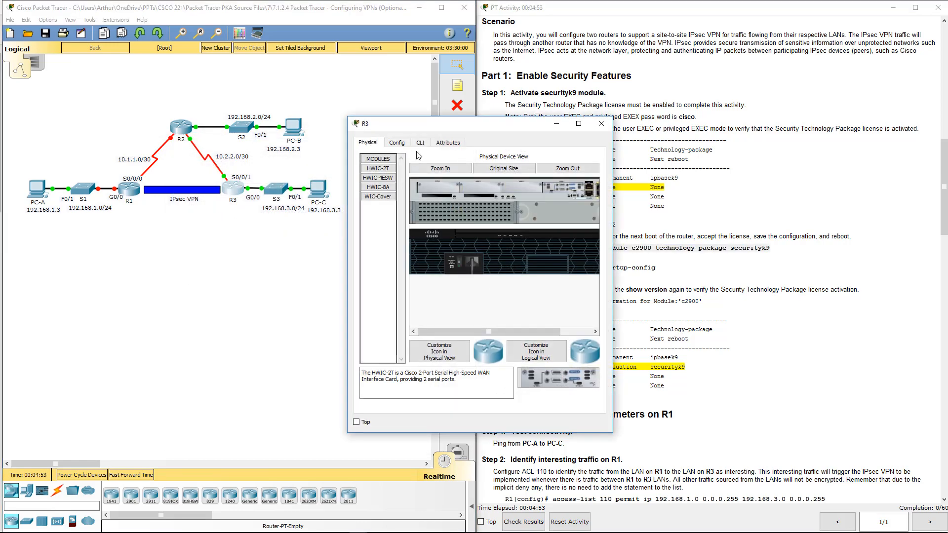
click(420, 142)
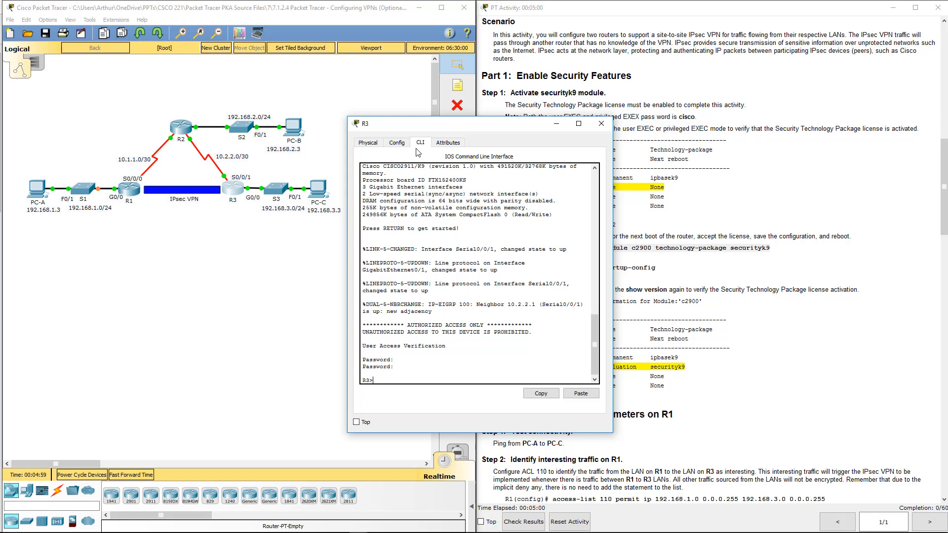
text(en)
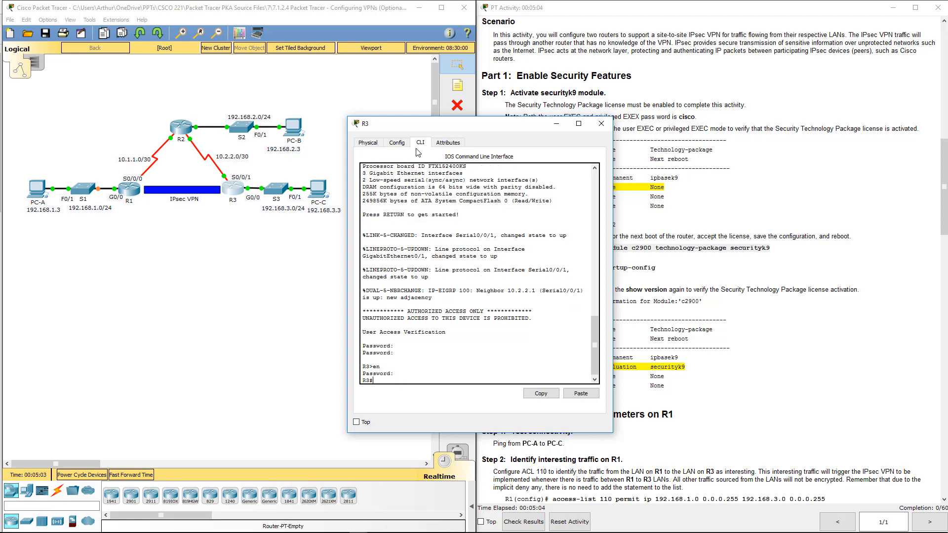
text(conf)
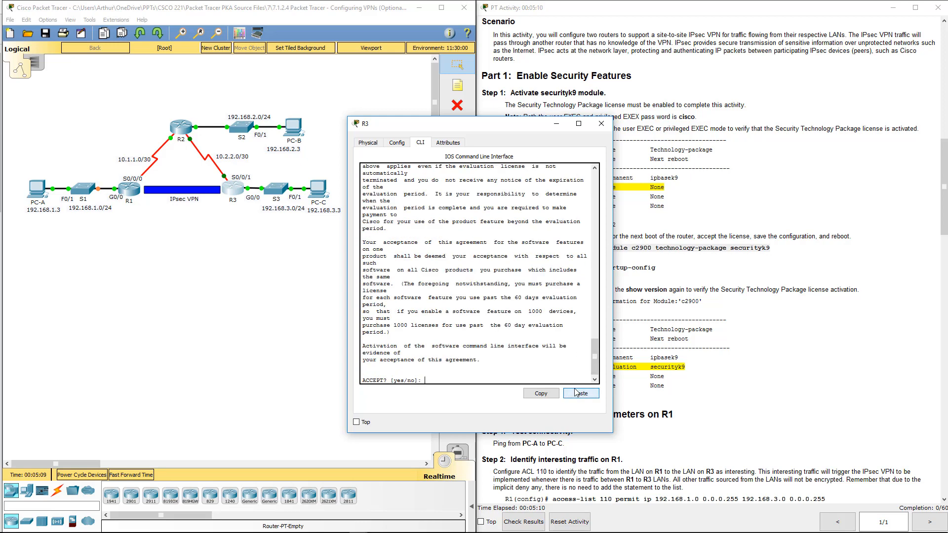
text(y)
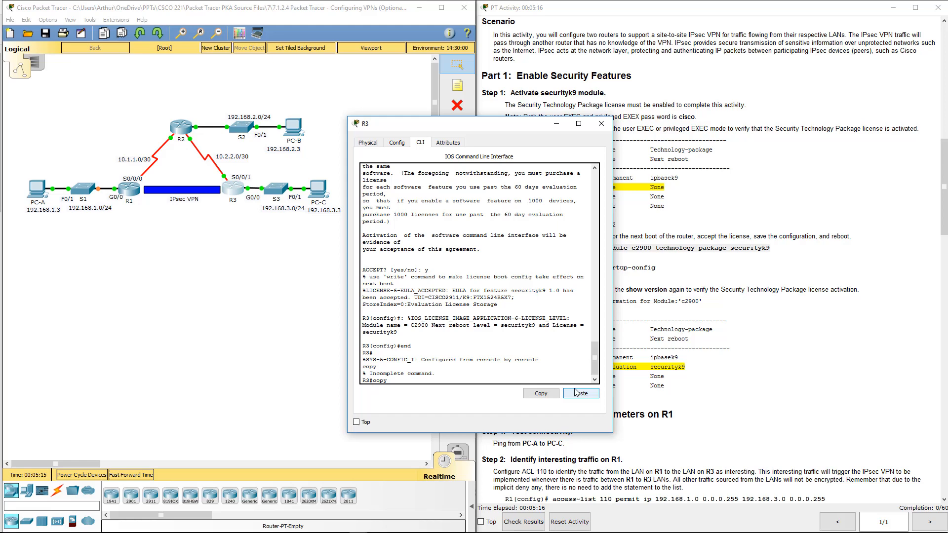
text(ru st)
text(reload)
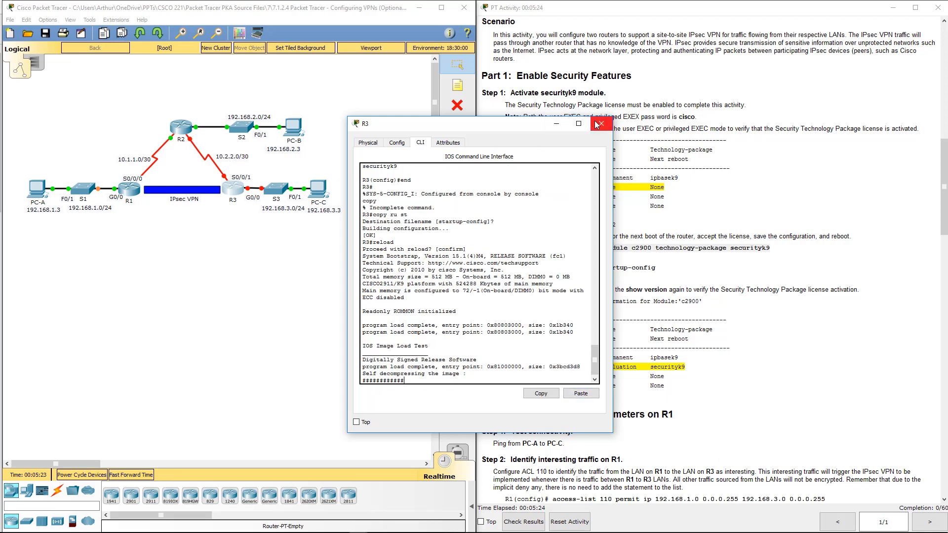
click(600, 124)
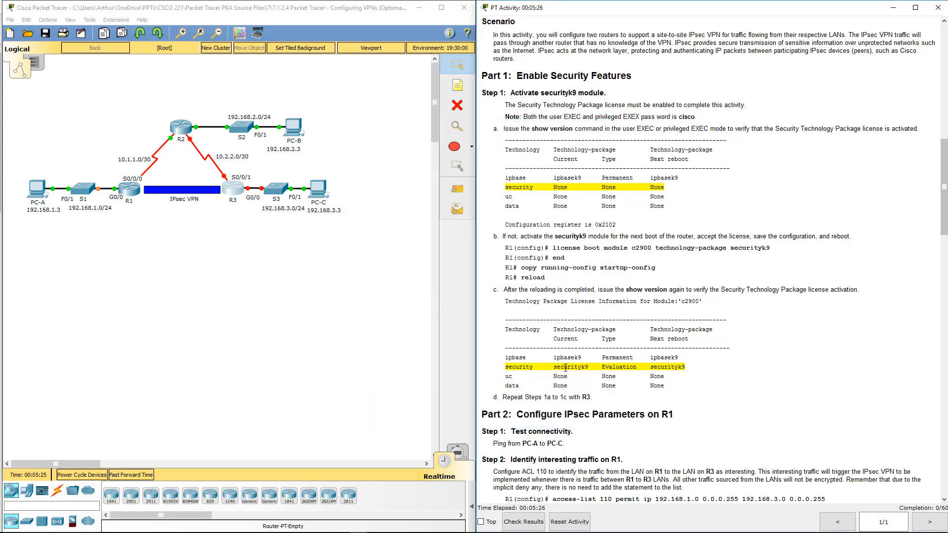
Scroll the activity instructions down to Part 2's IPsec configuration steps for R1
scroll(down, 3)
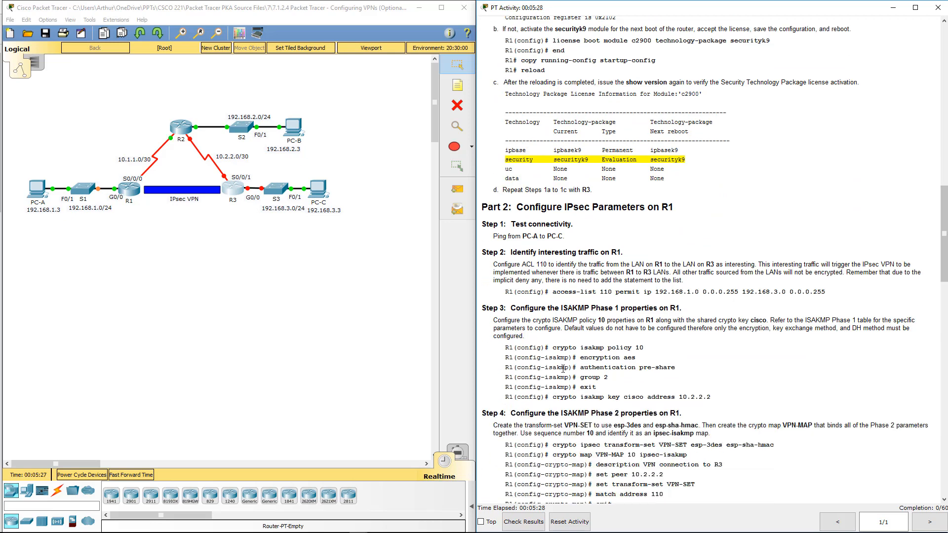
scroll(down, 3)
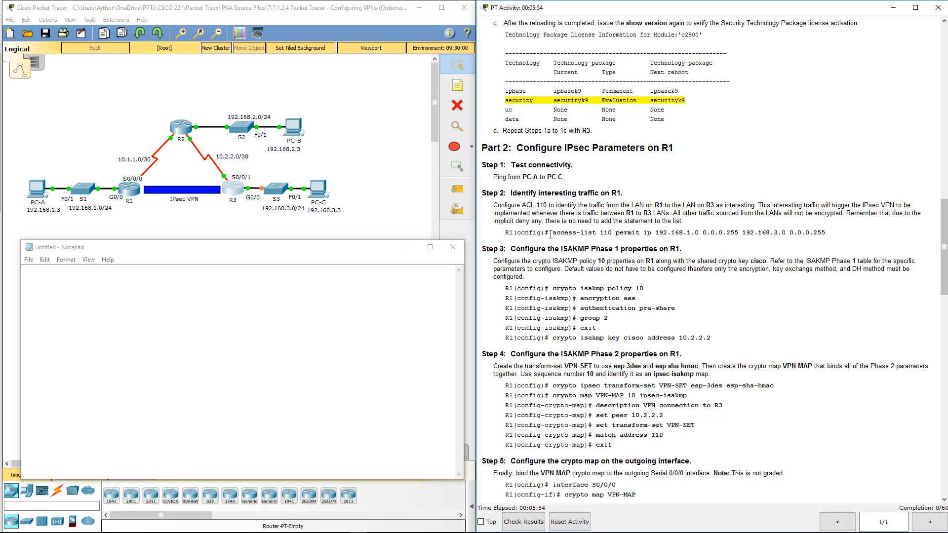
Highlight the access-list 110 permit command in the activity instructions
drag(550, 232, 826, 232)
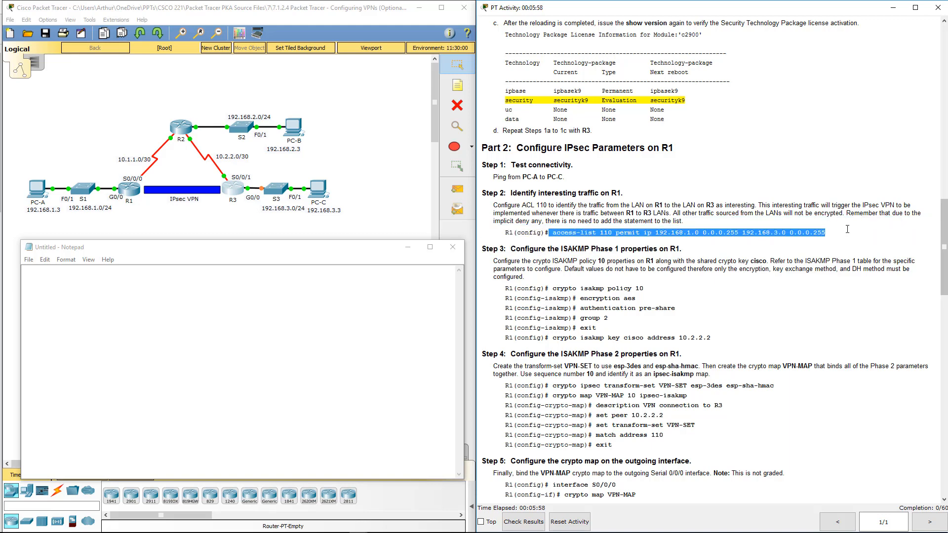
mouse_move(552, 249)
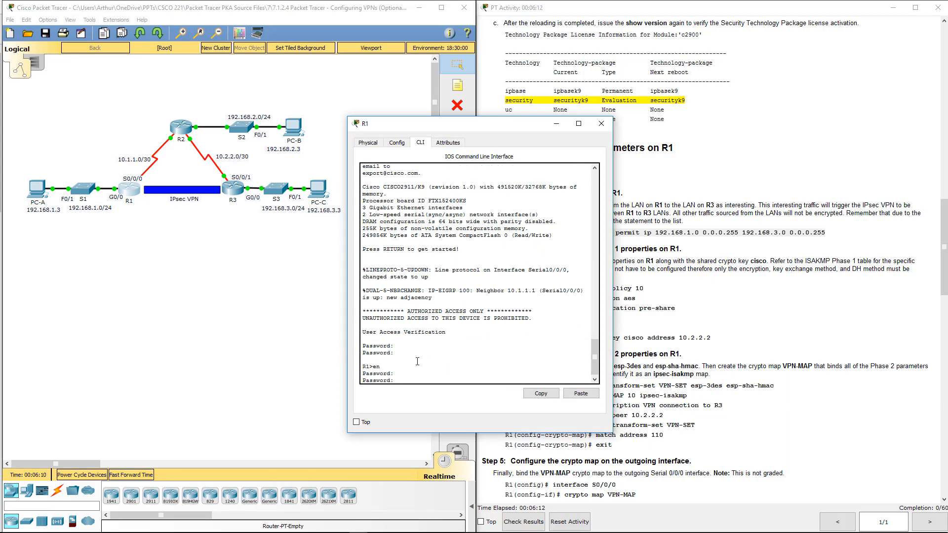
Paste access-list 110 permit ip 192.168.1.0 0.0.0.255 192.168.3.0 0.0.0.255 into R1's global config
text(conf t)
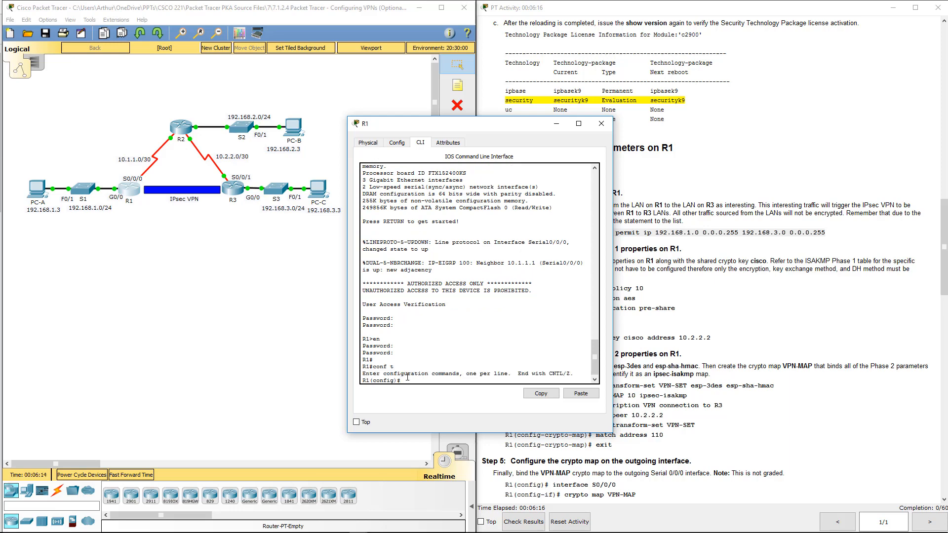
click(579, 394)
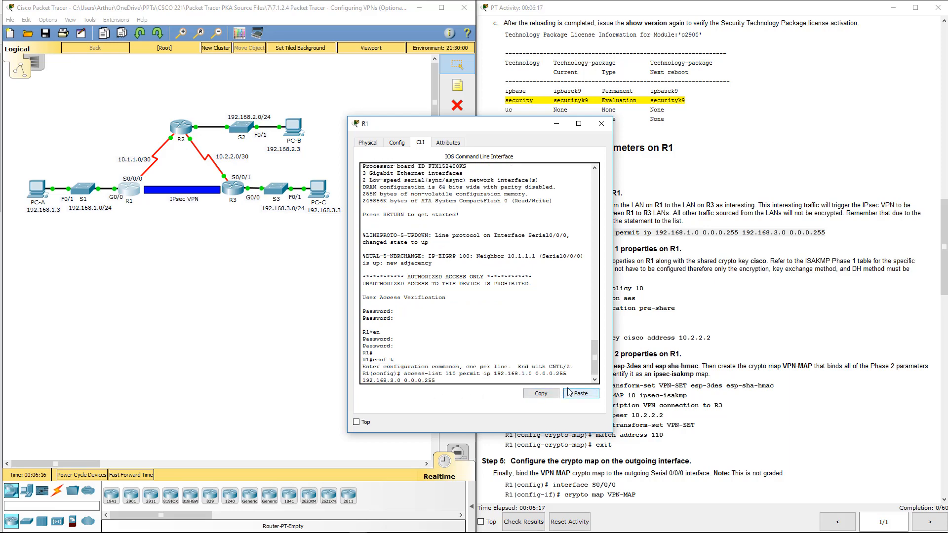
click(580, 393)
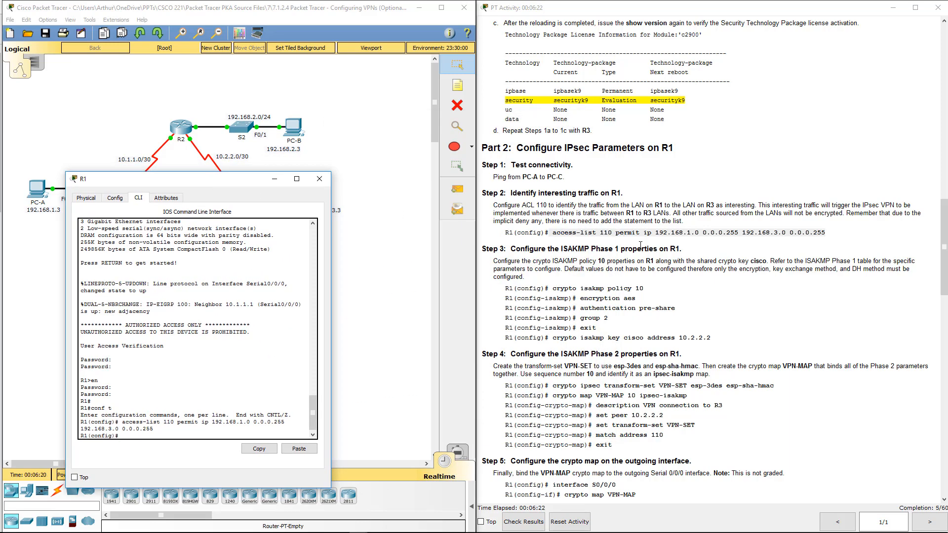
drag(511, 205, 642, 205)
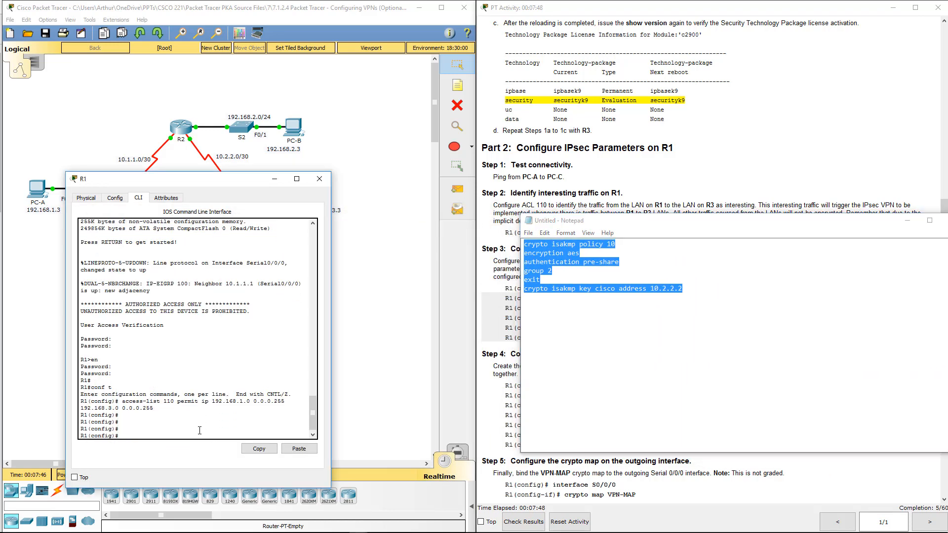
click(299, 449)
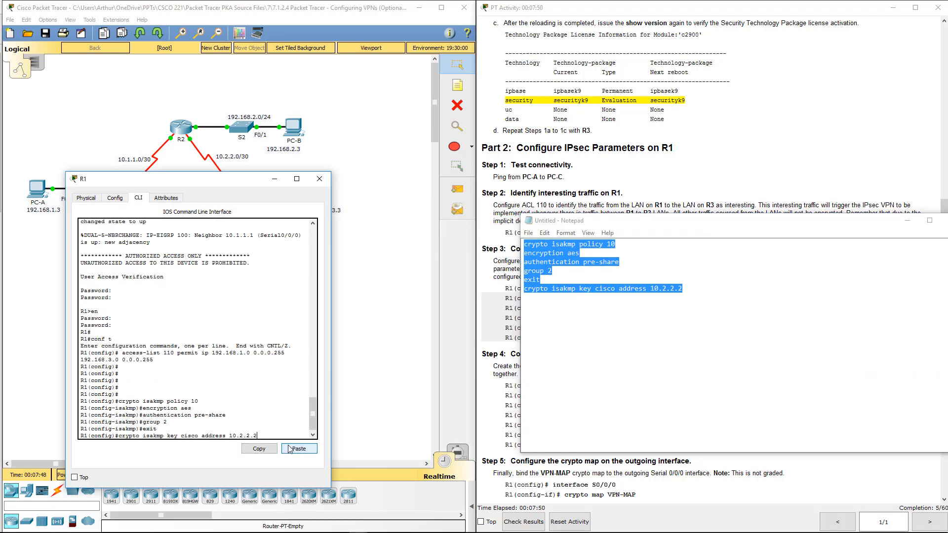
click(299, 448)
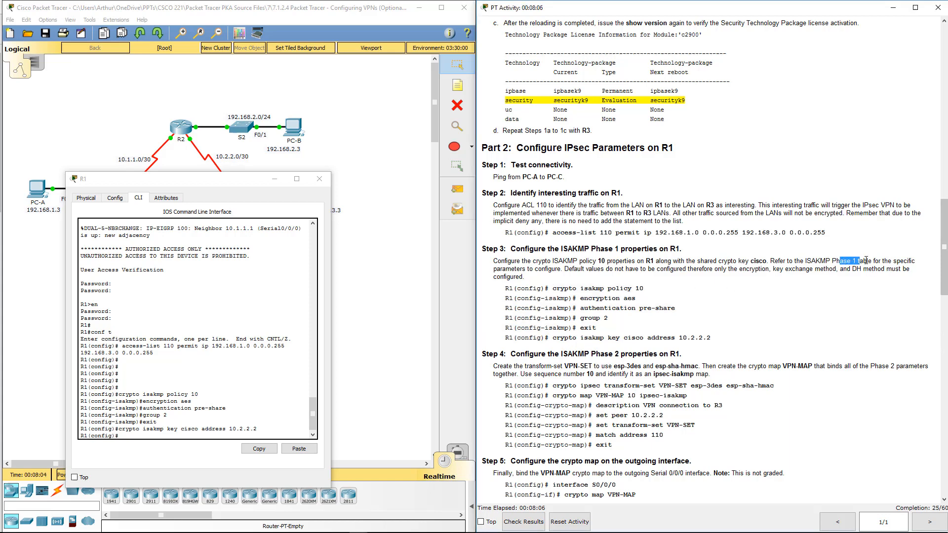
drag(839, 260, 901, 261)
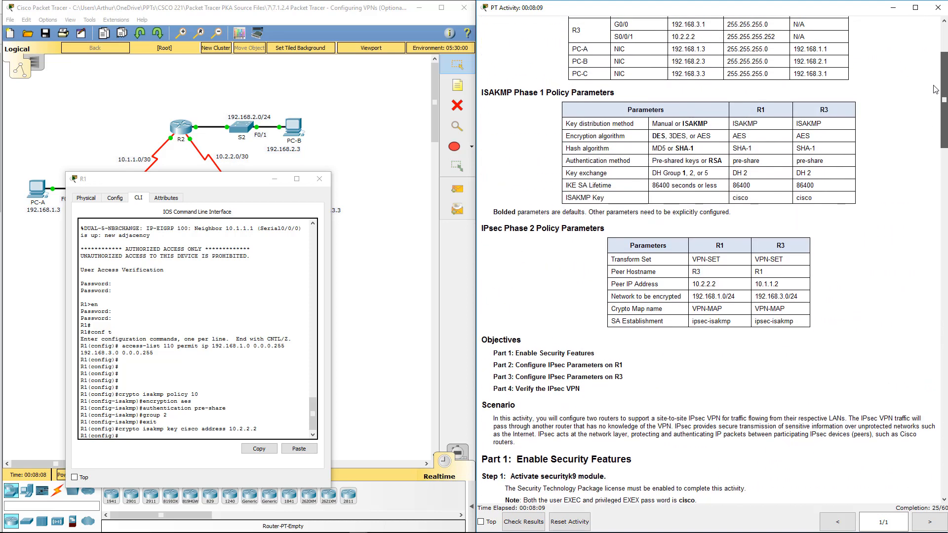
scroll(down, 3)
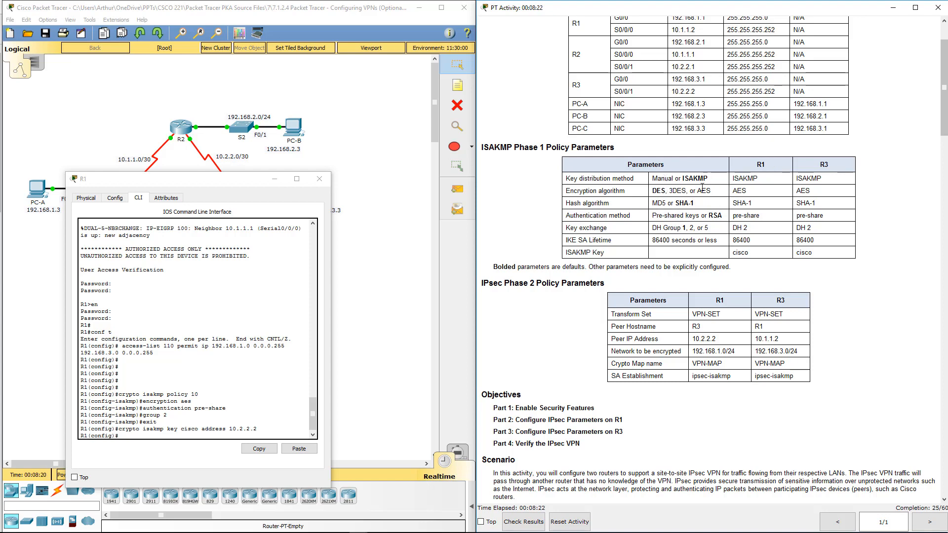
mouse_move(856, 209)
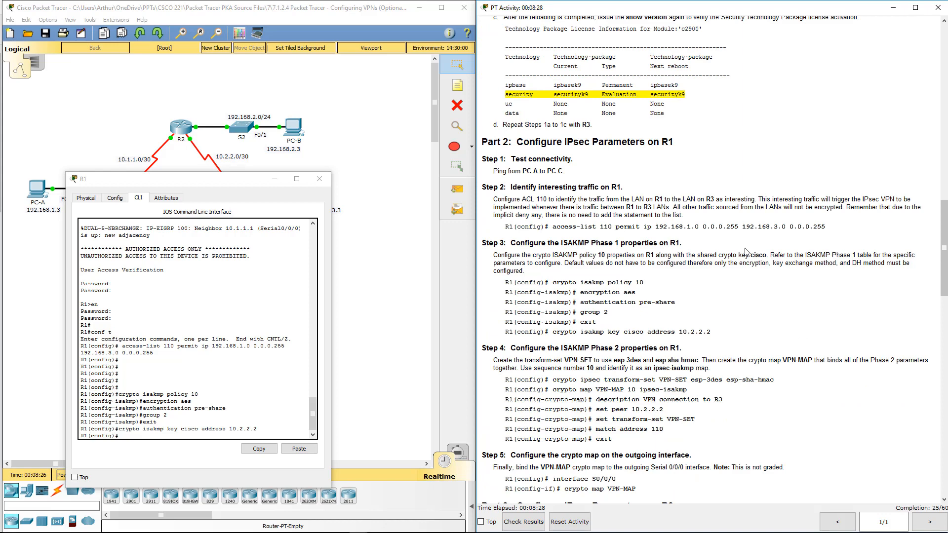
scroll(down, 3)
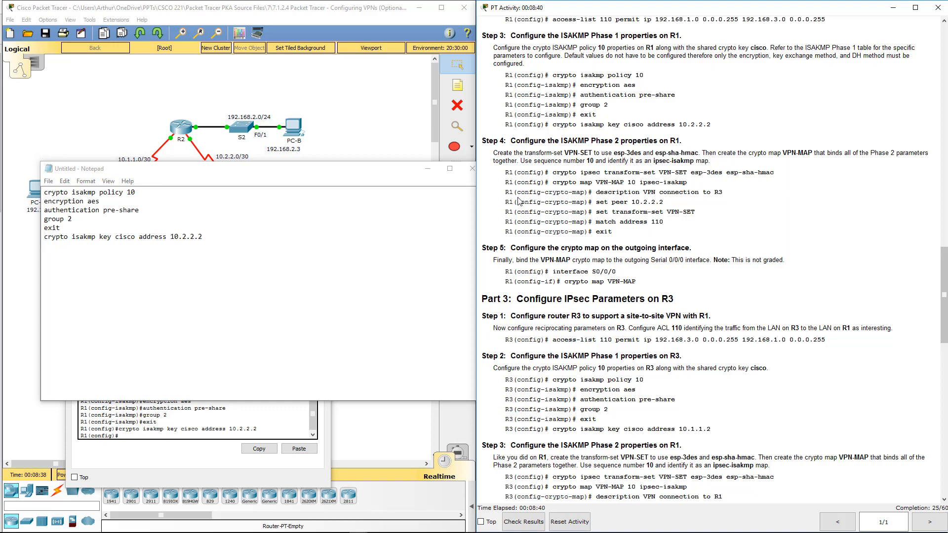
Copy R1's Step 4 Phase 2 commands into Notepad and delete the leftover crypto-map prompts
drag(518, 173, 625, 221)
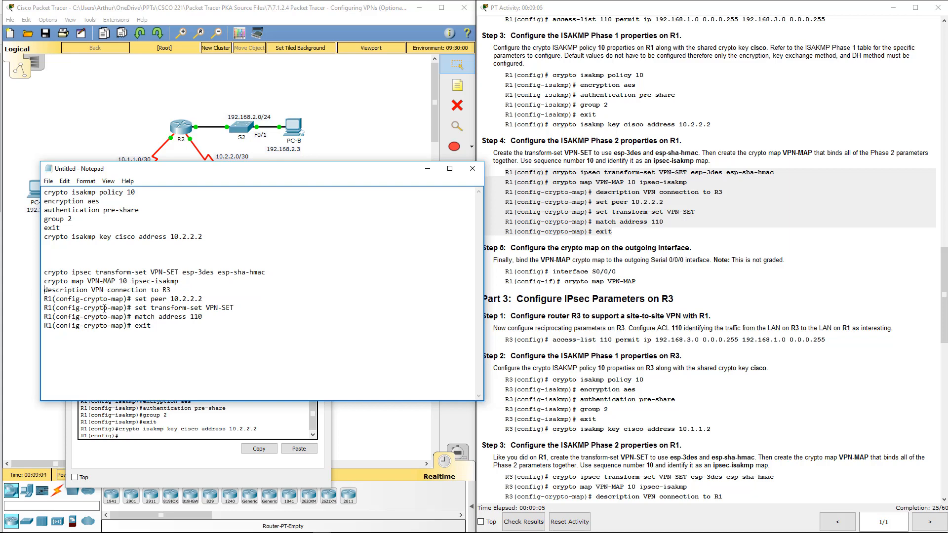
double_click(90, 299)
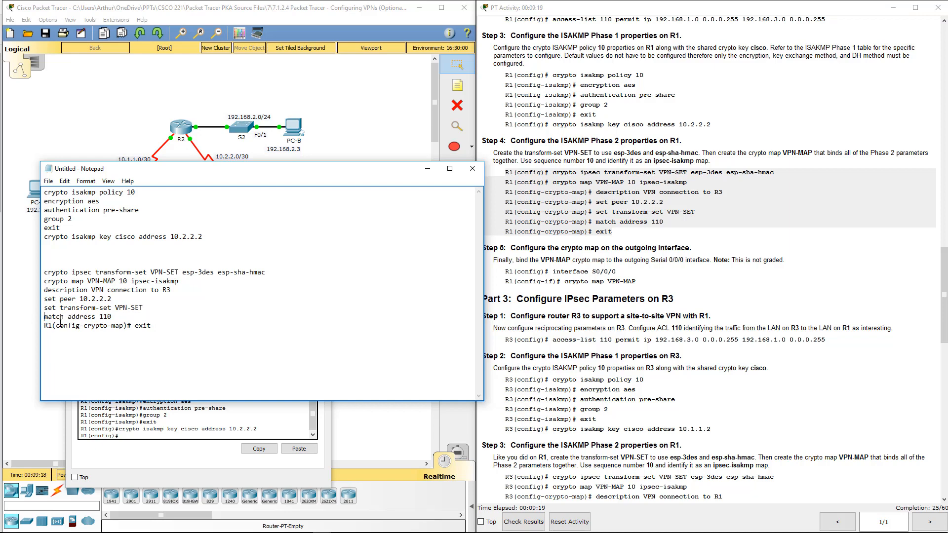
double_click(84, 325)
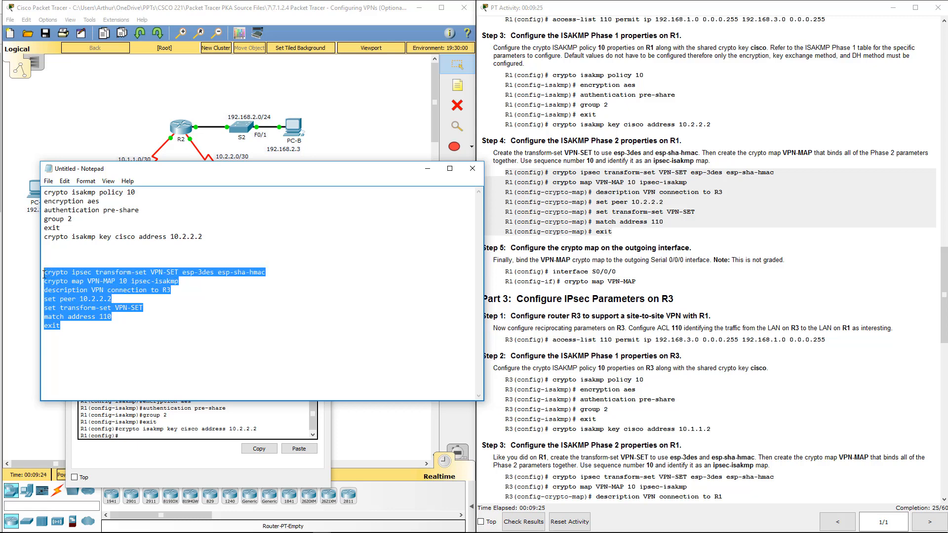
mouse_move(266, 172)
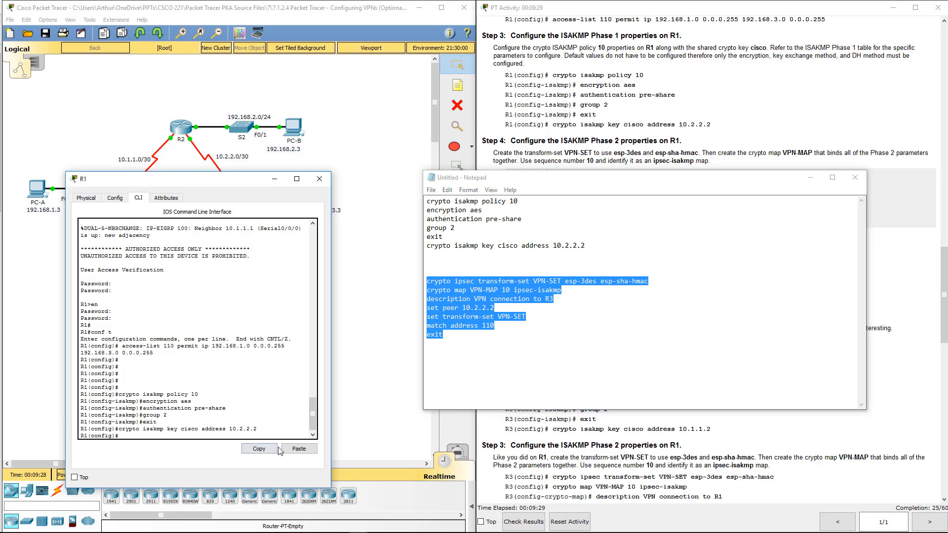
Paste transform-set VPN-SET and crypto map VPN-MAP into R1, then bind VPN-MAP to Serial0/0/0
click(298, 449)
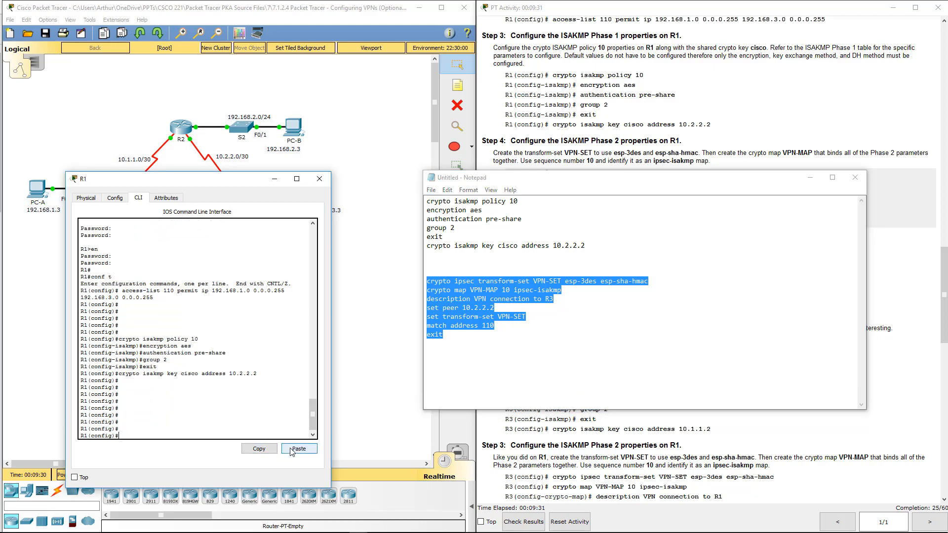
click(299, 449)
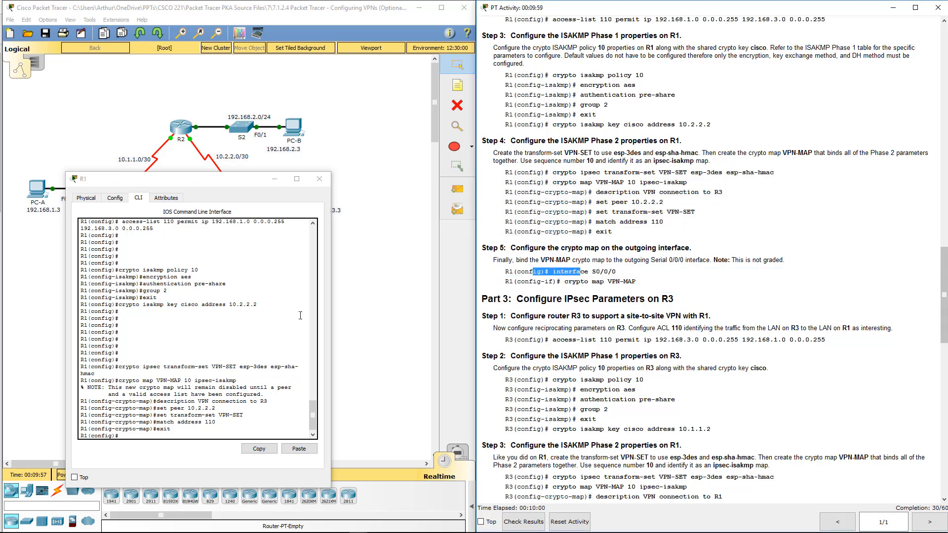
text(int s0/0/0)
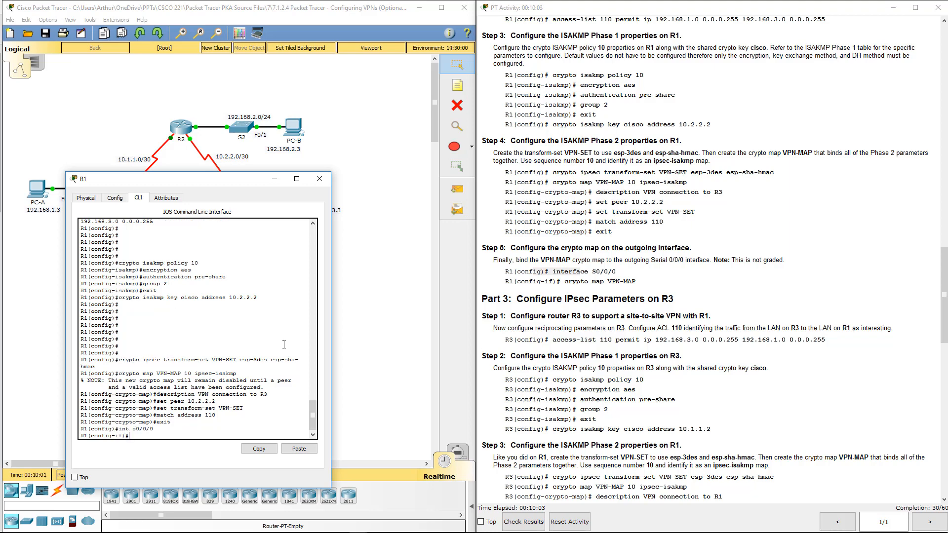
drag(591, 282, 636, 282)
text(crypto map VPN-MAP)
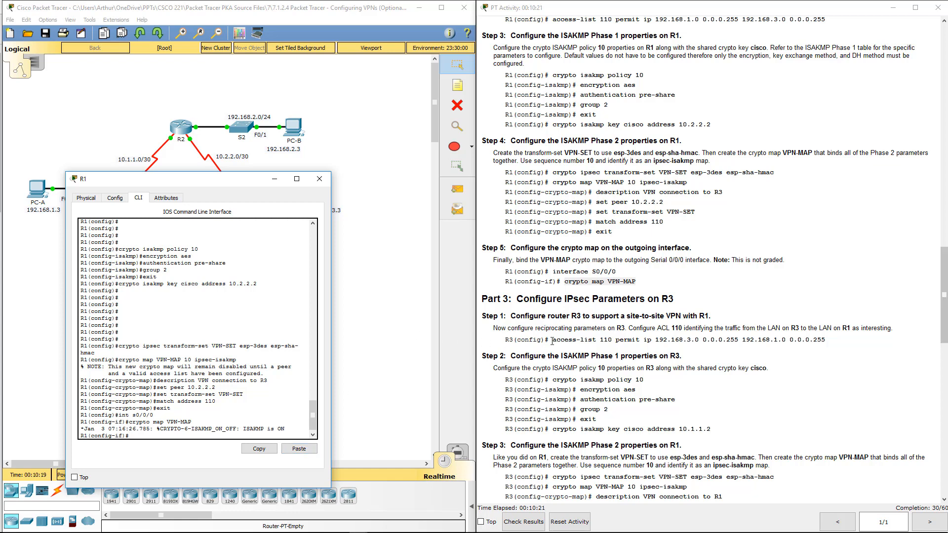
scroll(down, 3)
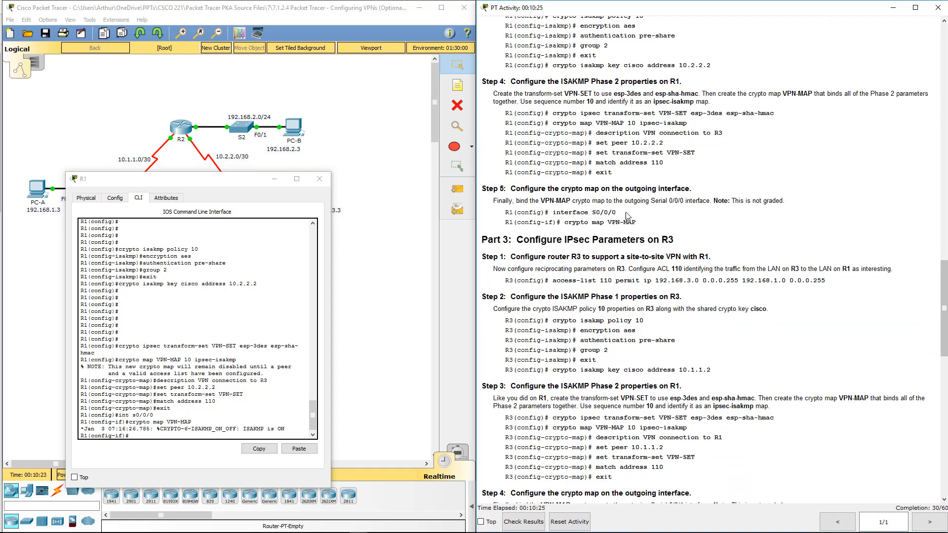
Add the interface S0/0/0 binding and R3's access-list 110, and change the key peer to 10.1.1.2
drag(507, 212, 635, 222)
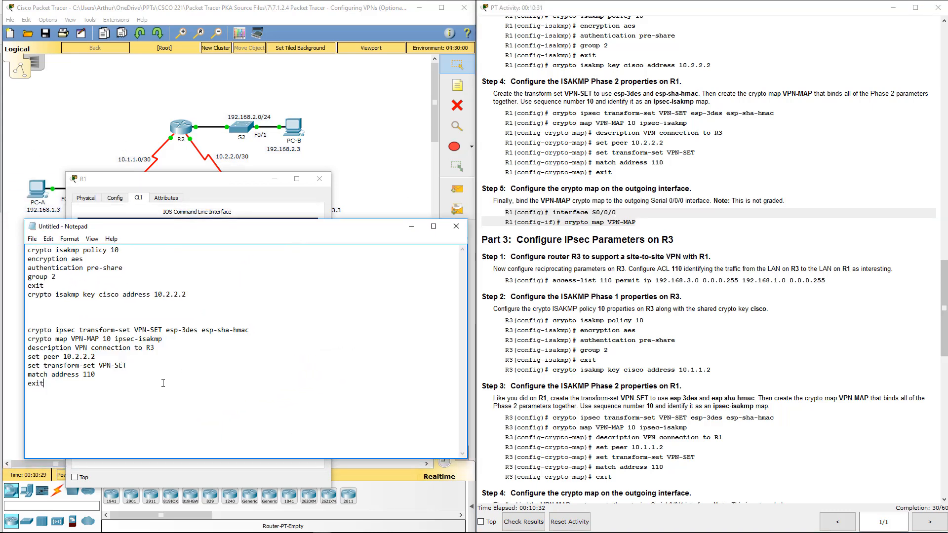
text(interface S0/0/0)
text(crypto map VPN-MAP)
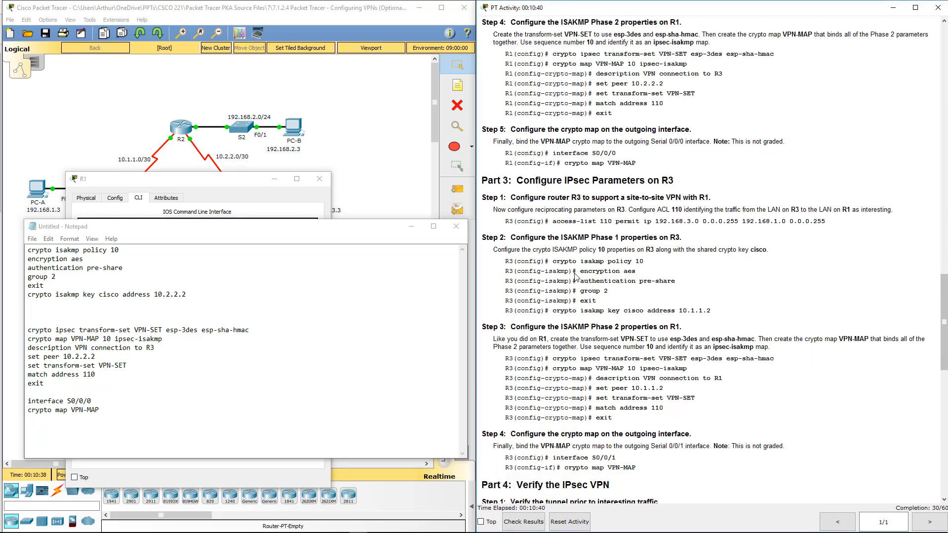
double_click(558, 221)
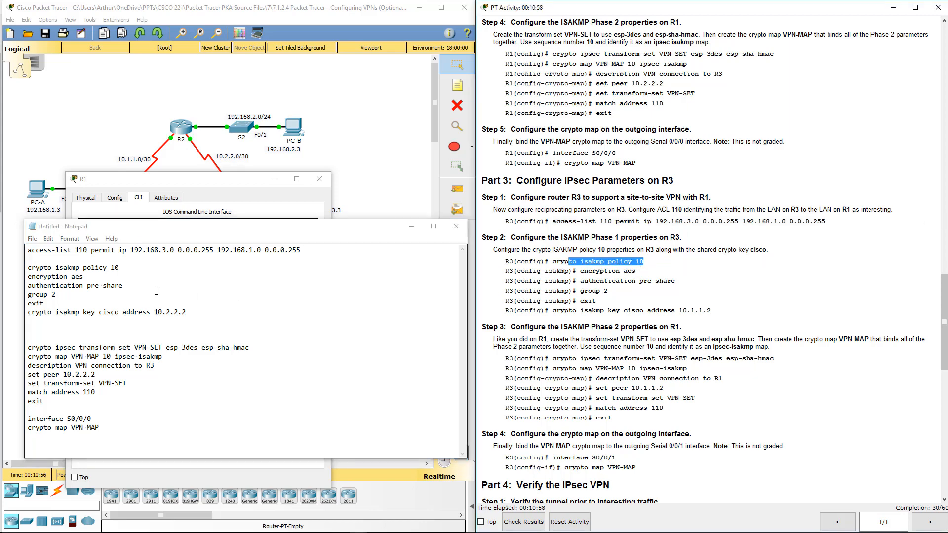
double_click(78, 277)
text(1.1)
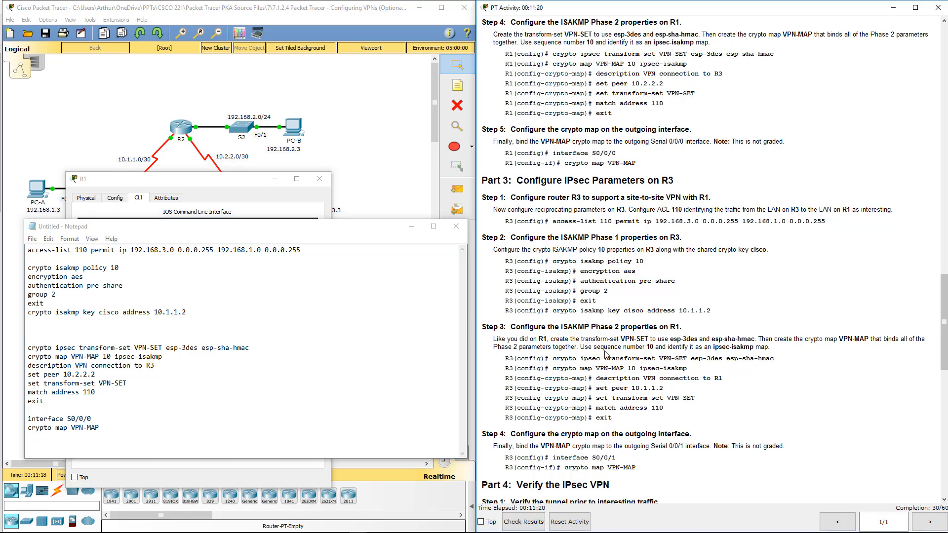
Edit the crypto map description to R1 and set peer 10.1.1.2, then select all text
scroll(down, 3)
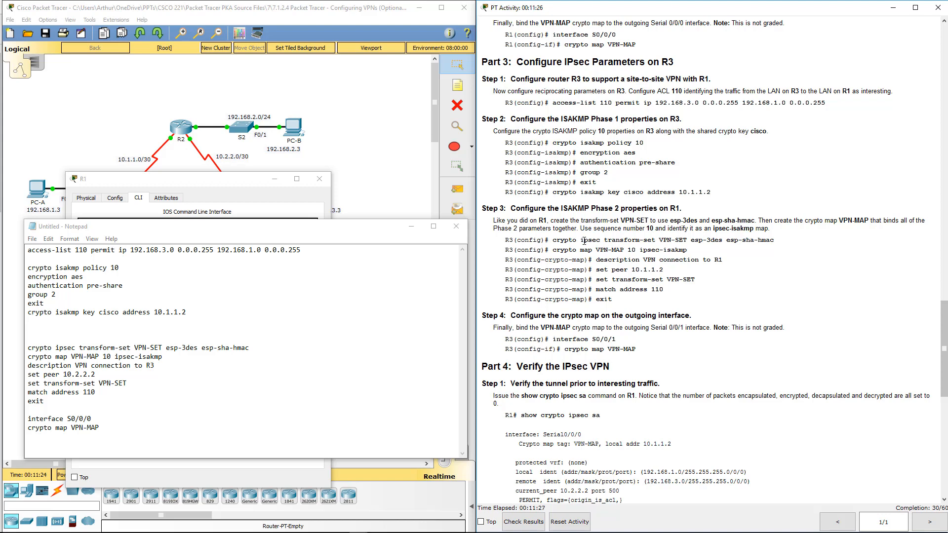
double_click(97, 348)
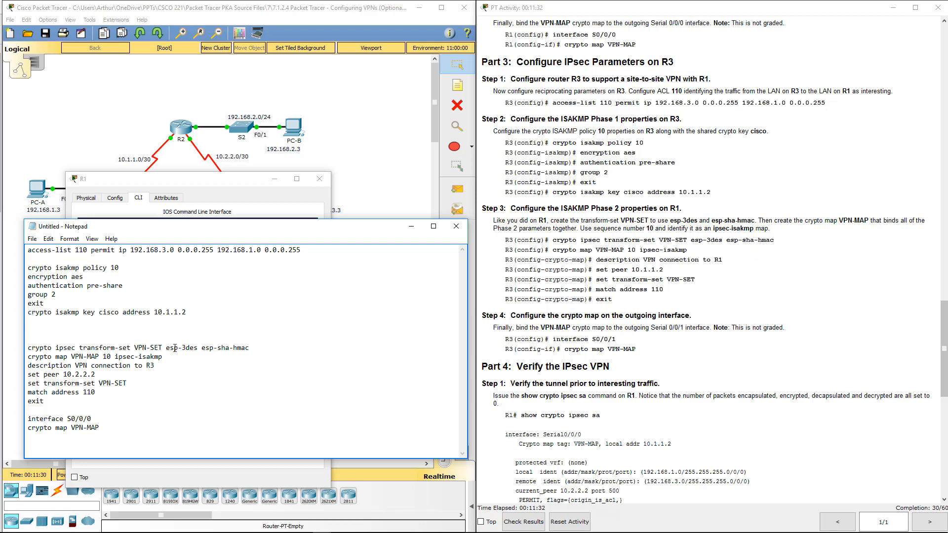
double_click(179, 348)
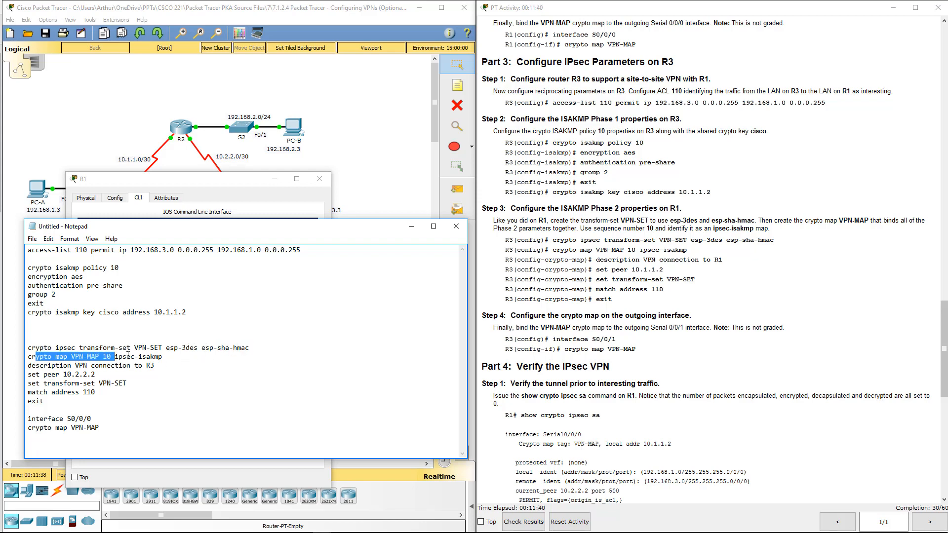
drag(35, 356, 162, 356)
text(1.1)
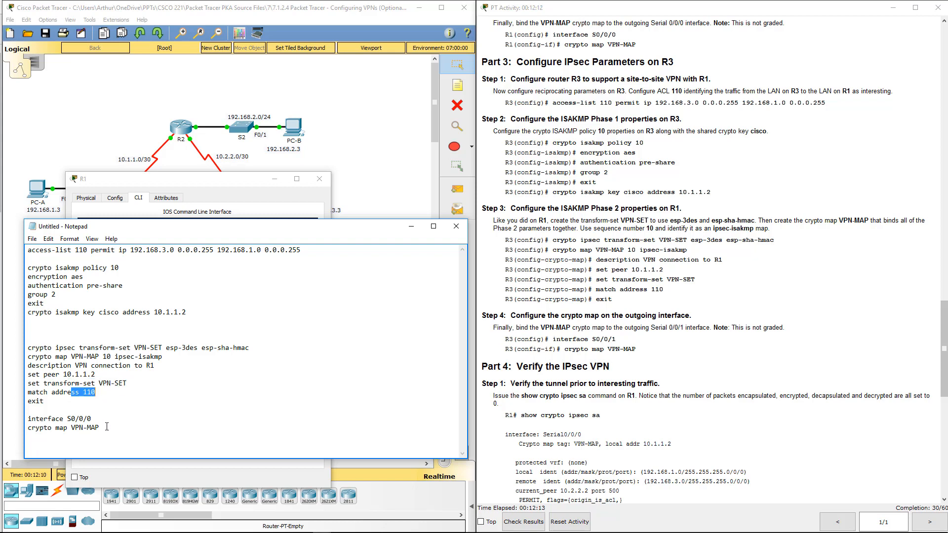
key(ctrl+a)
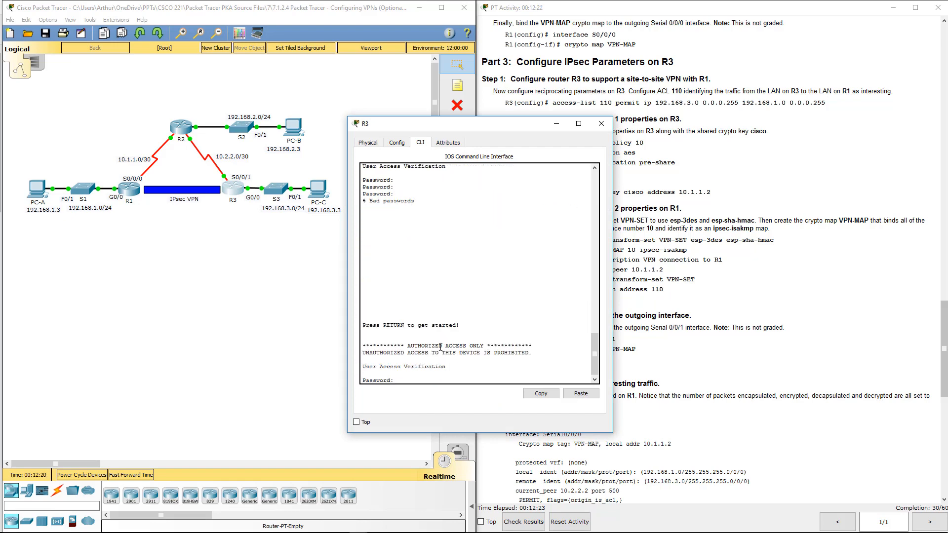
Paste the IPsec script into R3 and move crypto map VPN-MAP onto Serial0/0/1
text(en)
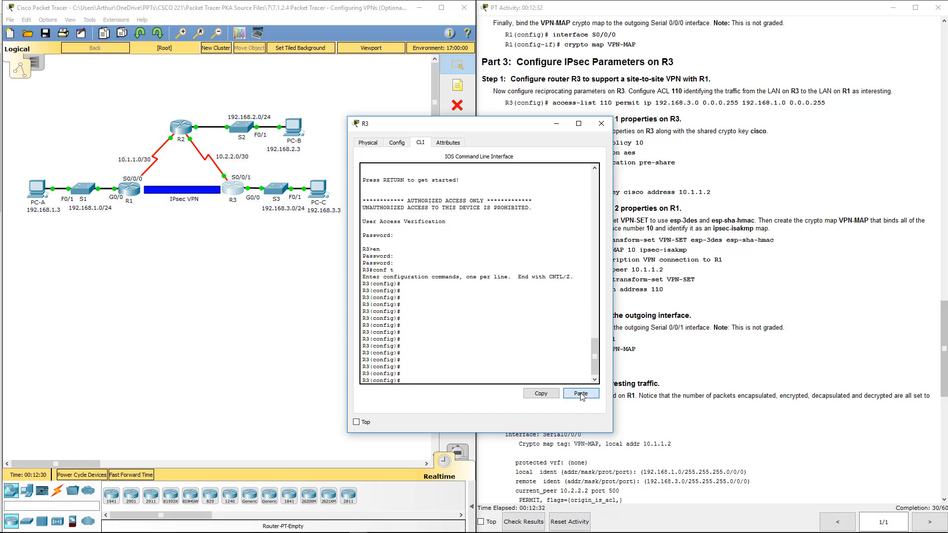
click(579, 393)
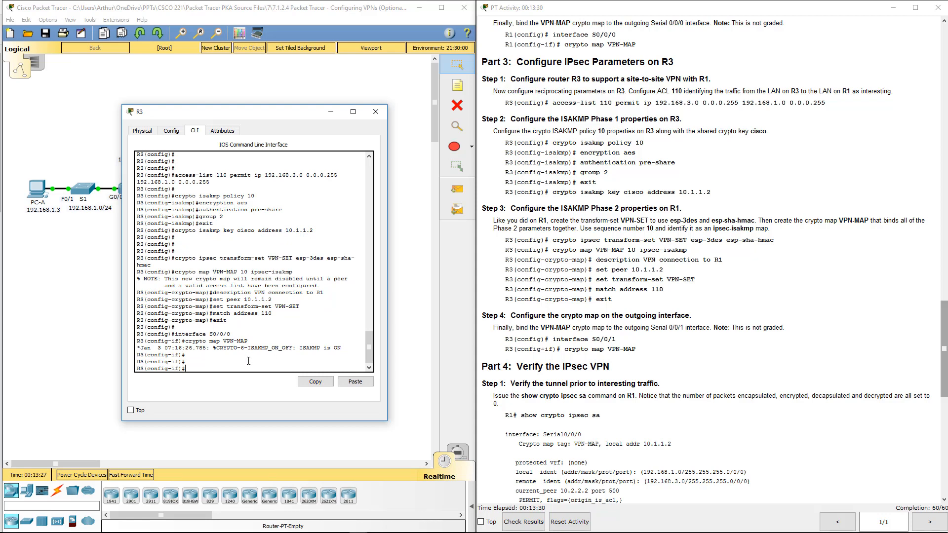
text(crypto map VPN-MAP)
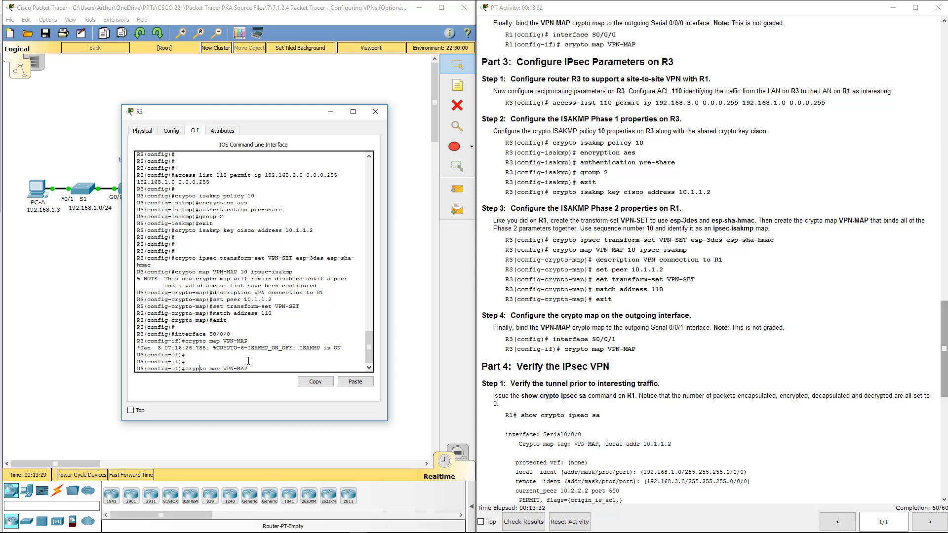
text(no crypto map VPN-MAP)
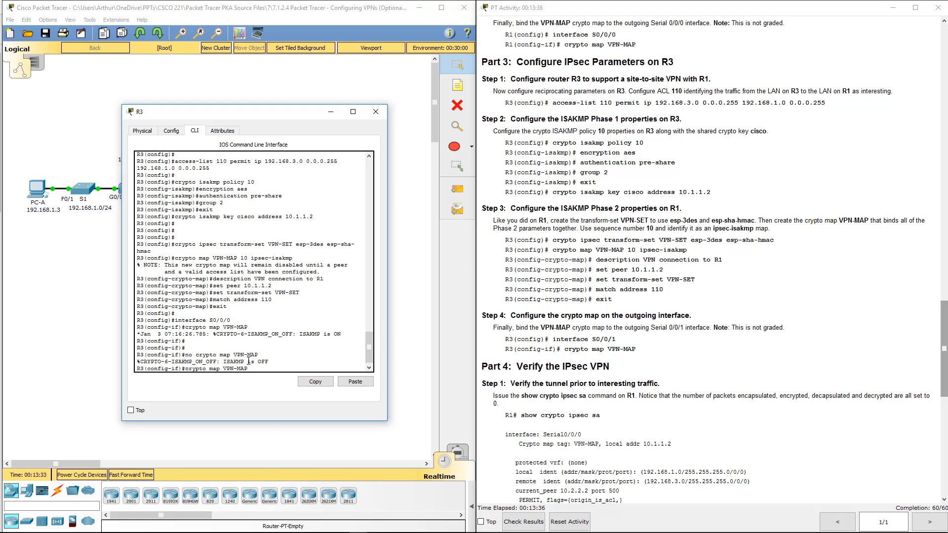
text(interface S0/0/1)
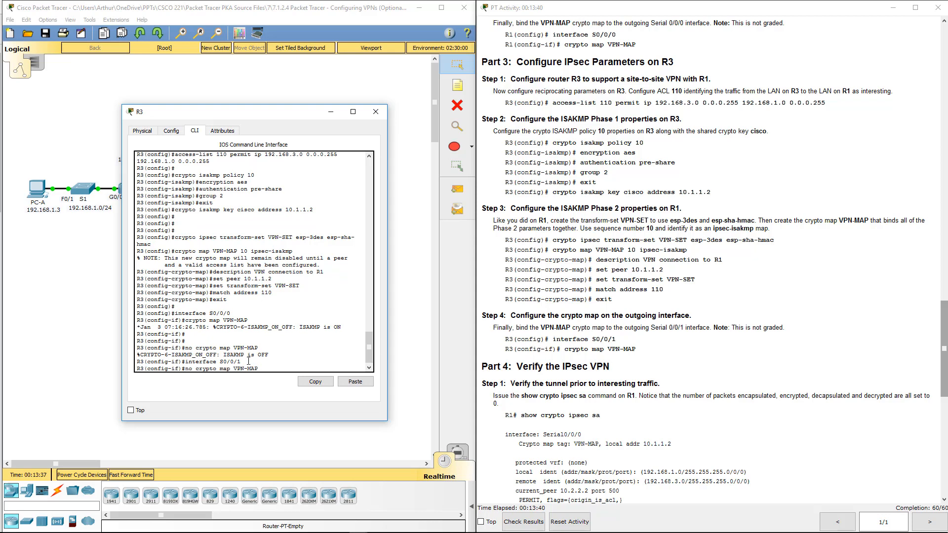
text(crypto map VPN-MAP)
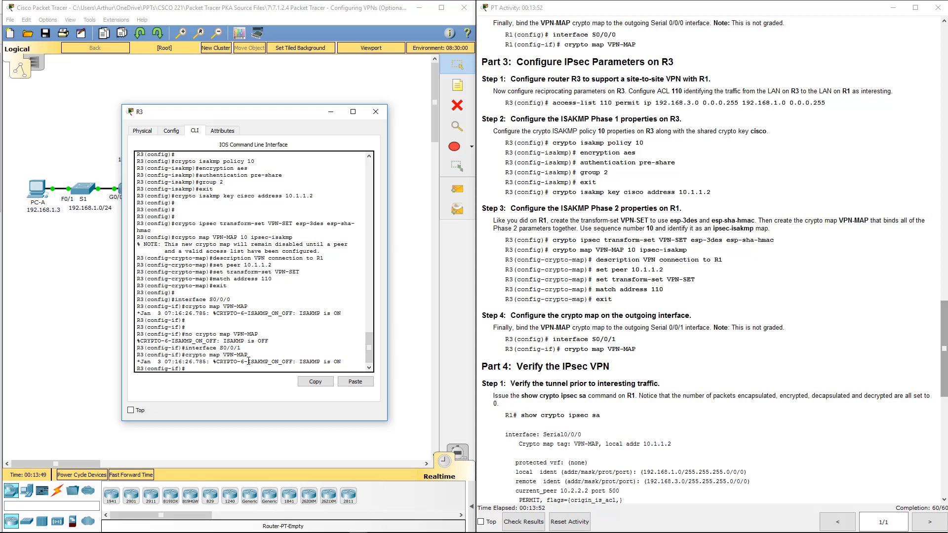
mouse_move(493, 311)
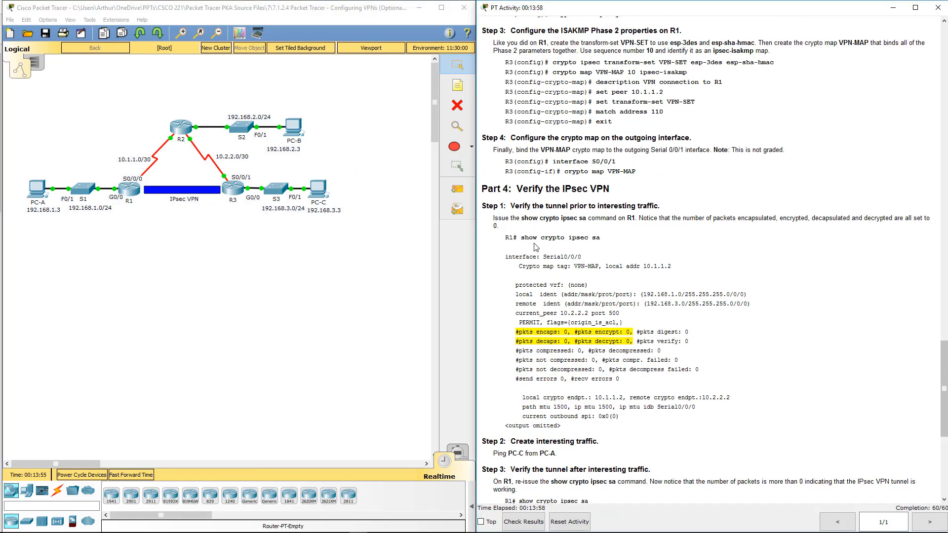
scroll(down, 3)
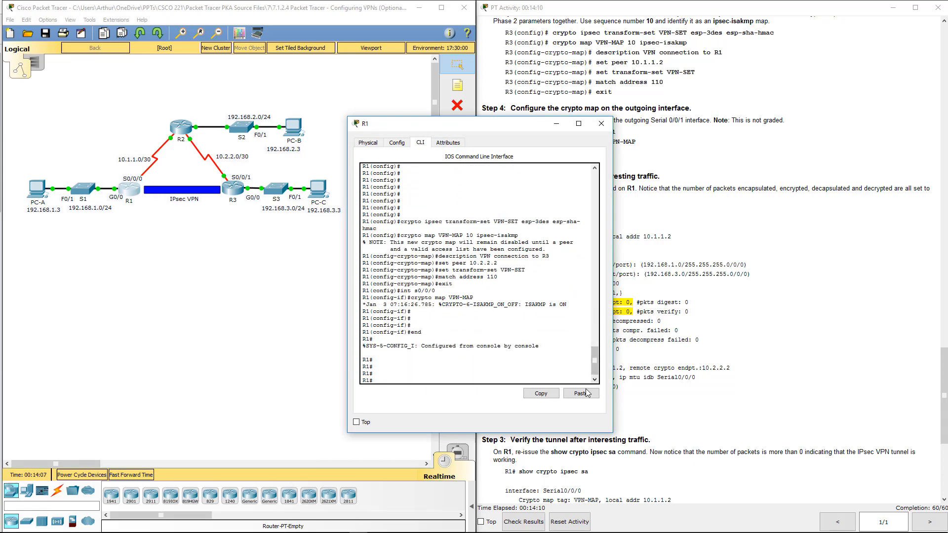
text(show crypto ipsec sa)
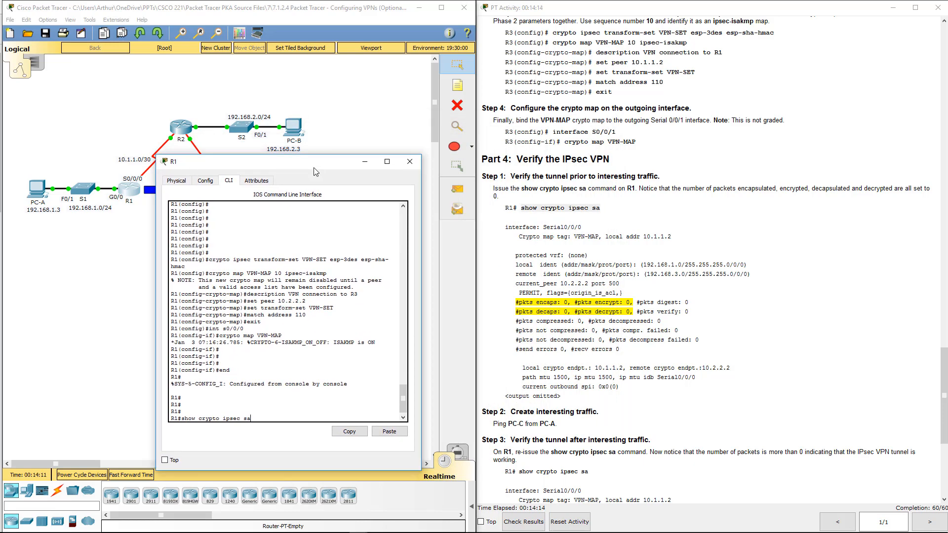
key(enter)
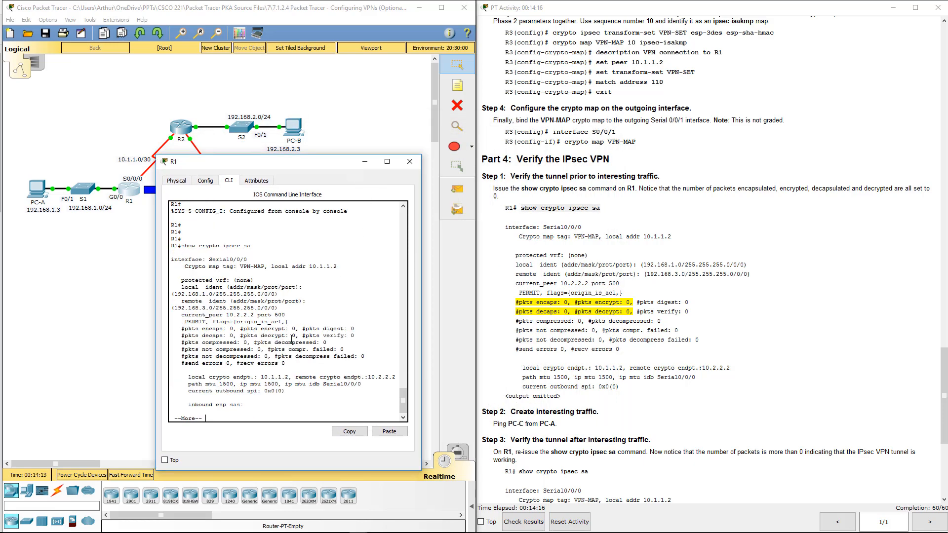
key(space)
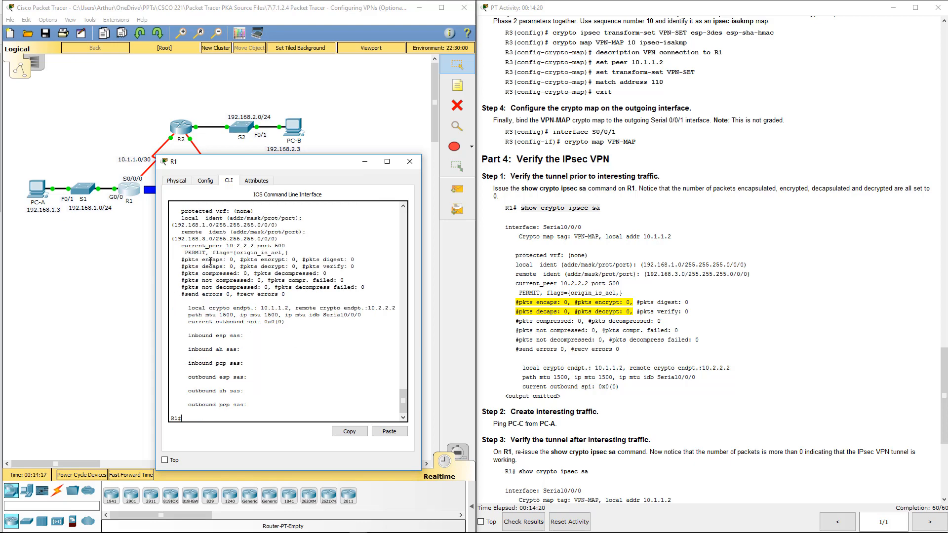
drag(212, 259, 285, 266)
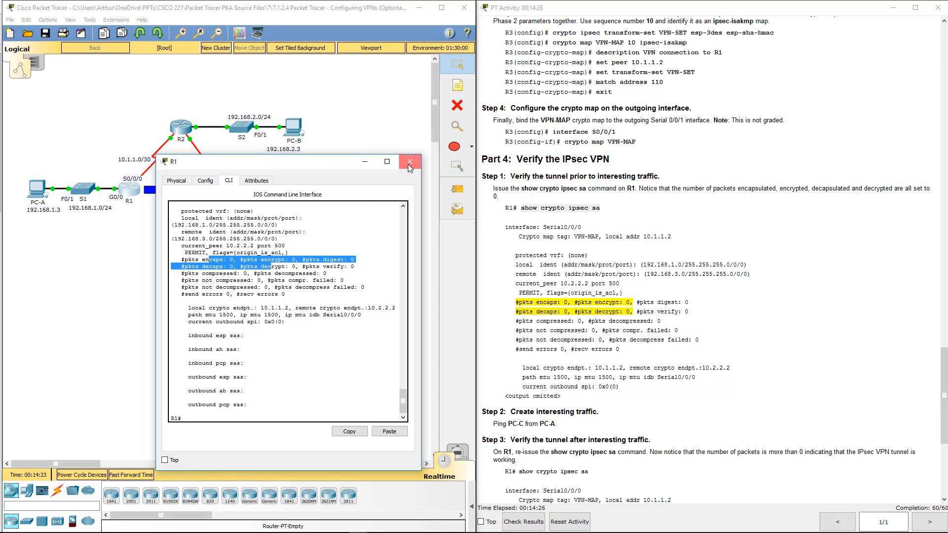
click(410, 161)
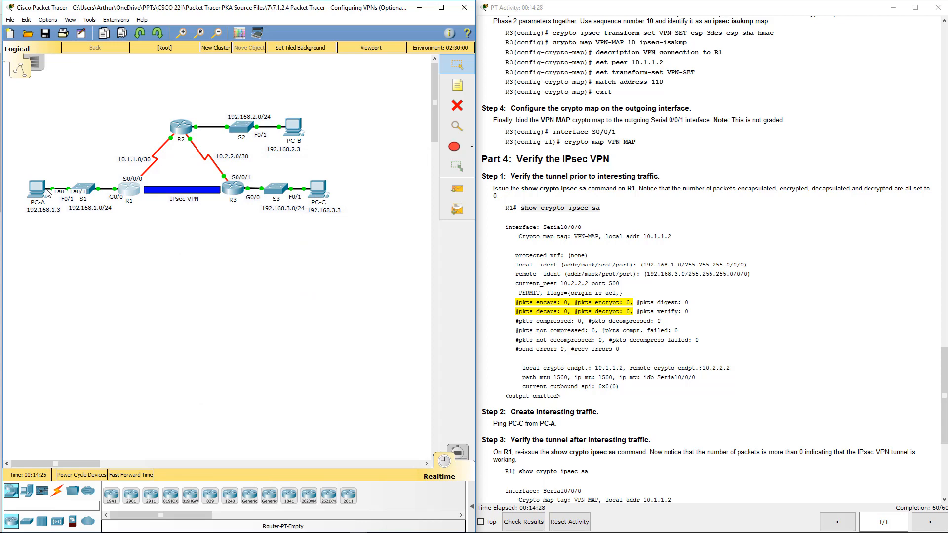
mouse_move(154, 205)
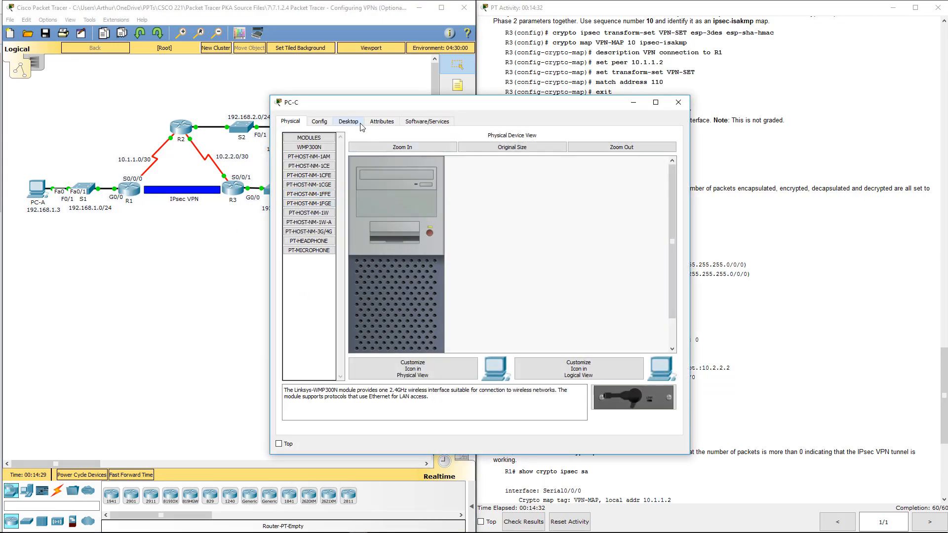
From PC-C's command prompt, run ping 192.168.1.3 twice, then close PC-C
click(347, 121)
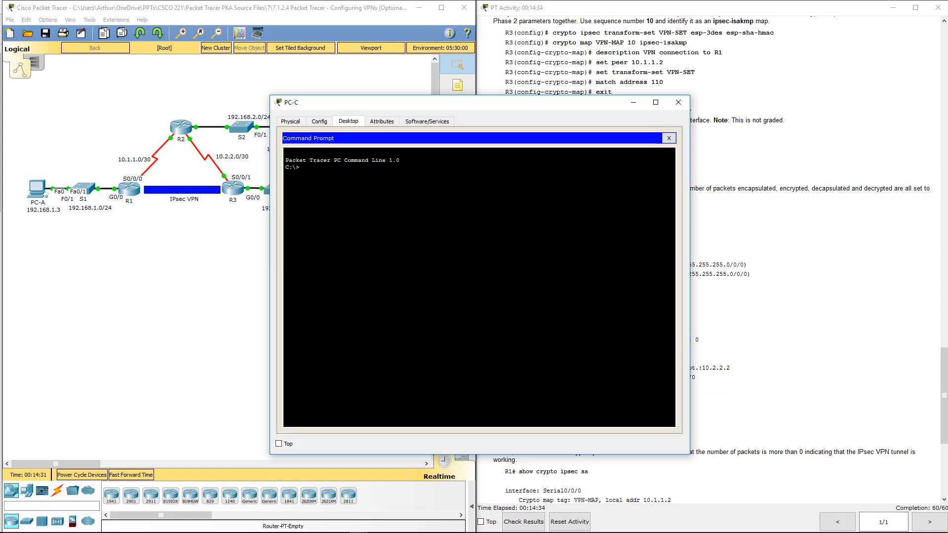
text(ping)
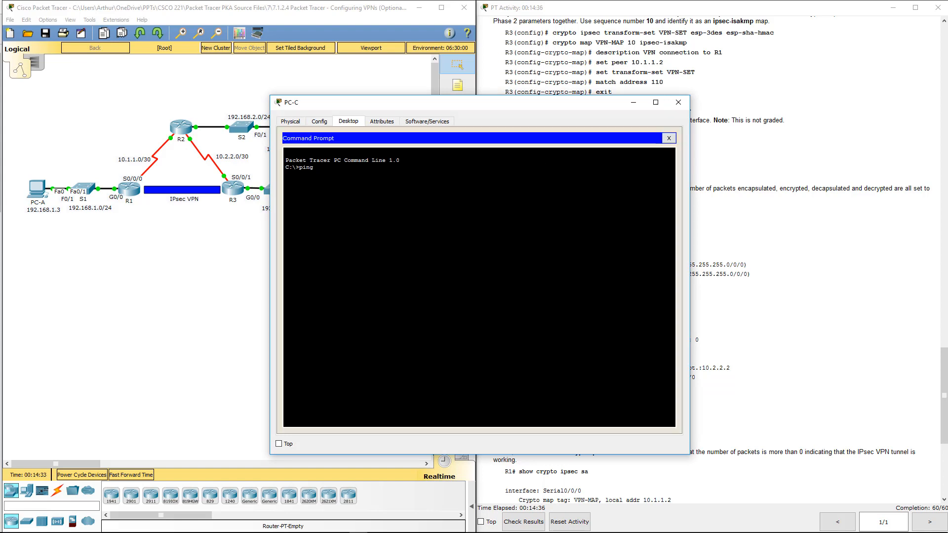
text(192.168.1.3)
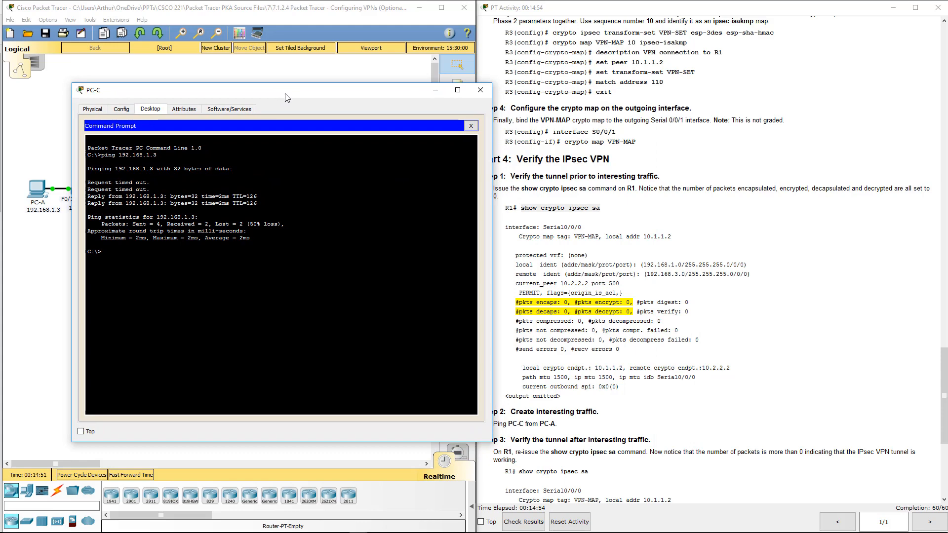
text(ping 192.168.1.3)
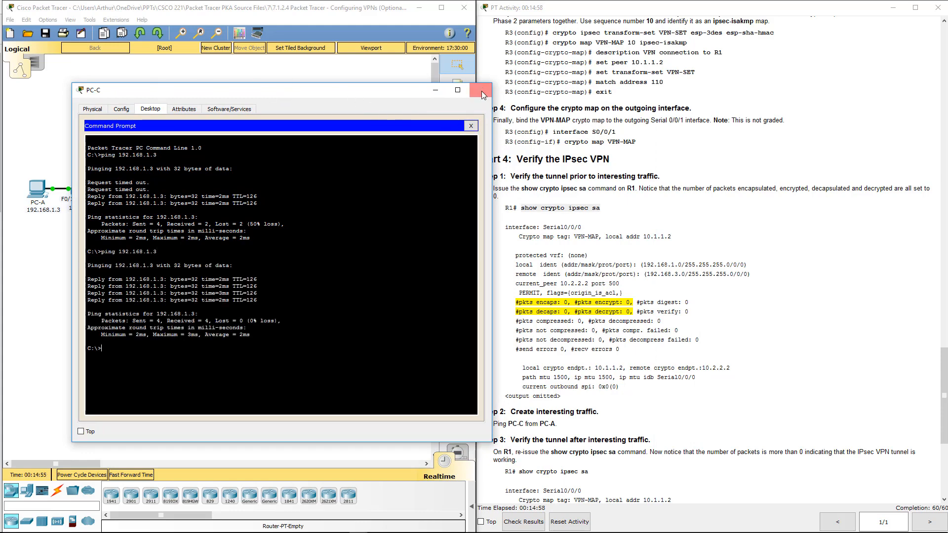
click(482, 90)
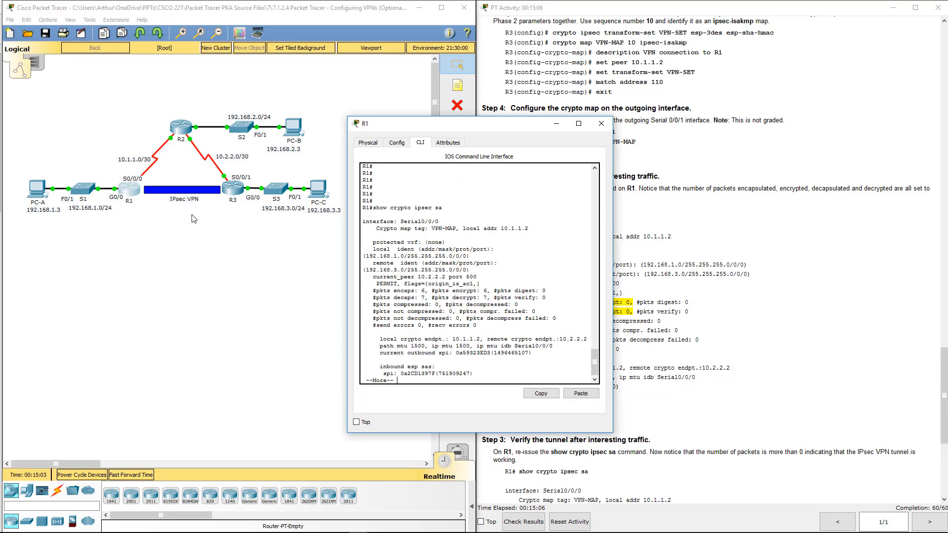
double_click(406, 291)
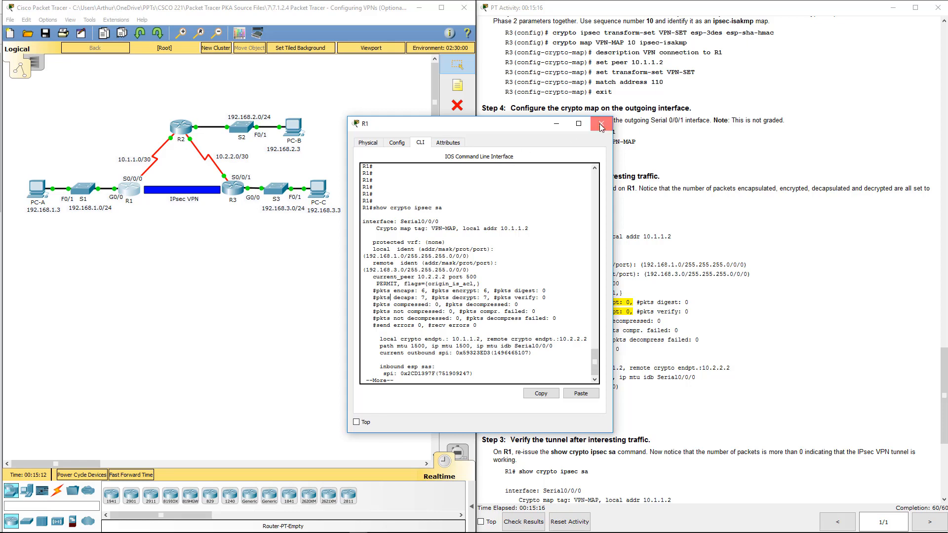
click(601, 124)
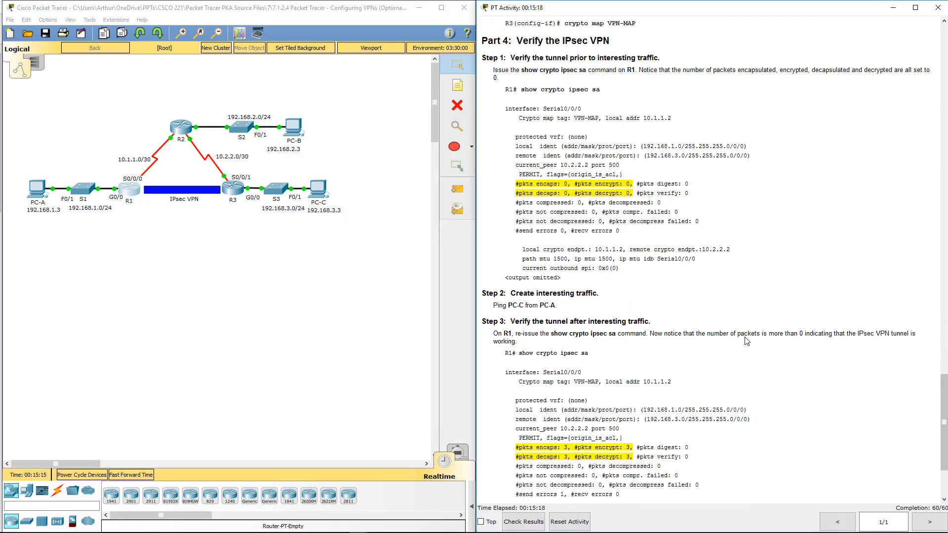
scroll(down, 3)
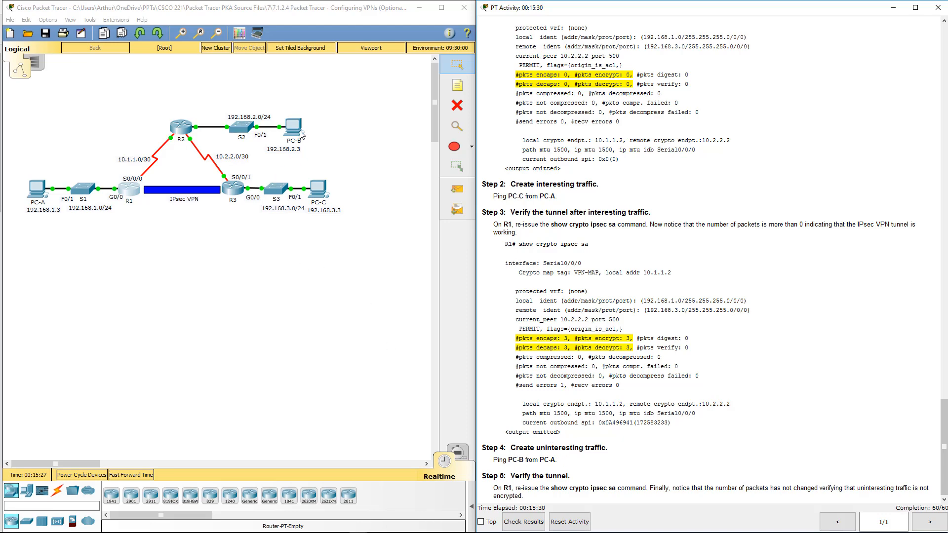
Run ping 192.168.1.3 from PC-B's command prompt
click(293, 124)
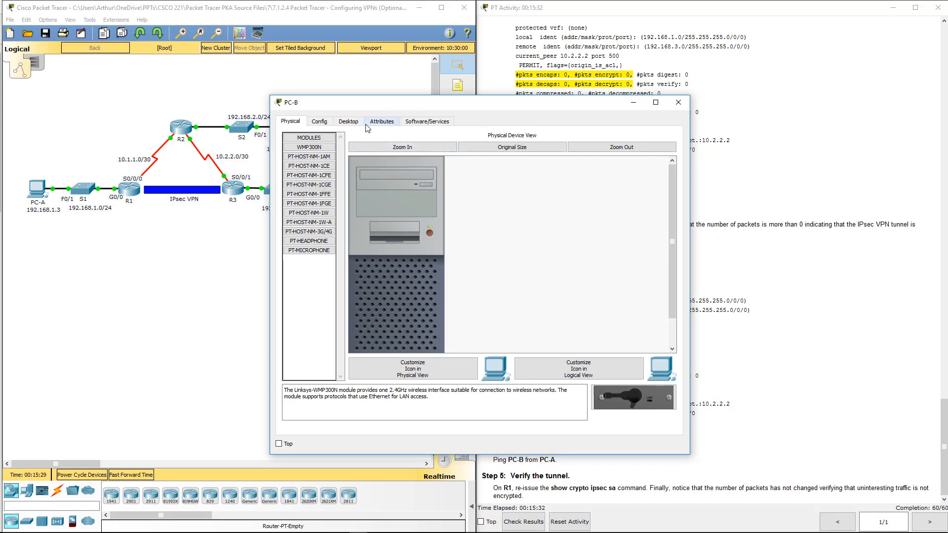
click(348, 121)
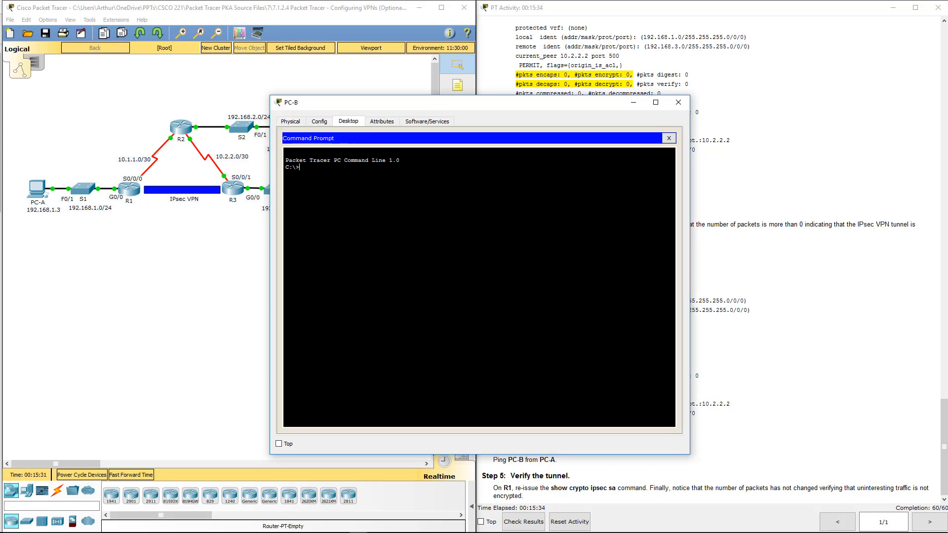
text(ping)
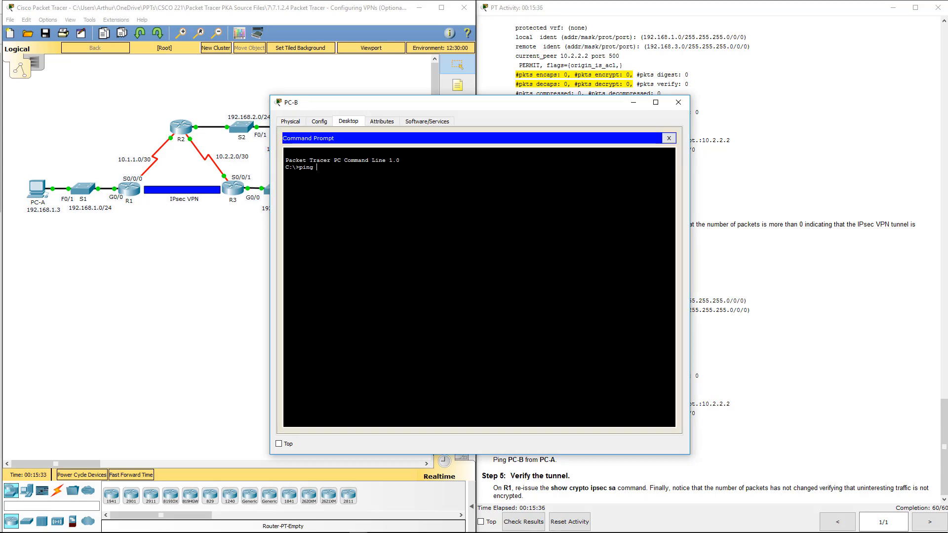
text(192.168.)
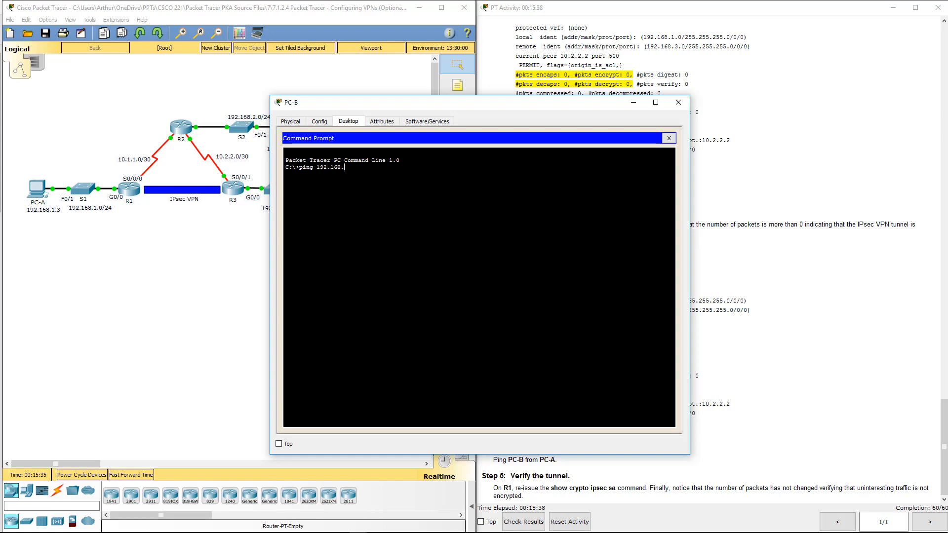
text(1.3)
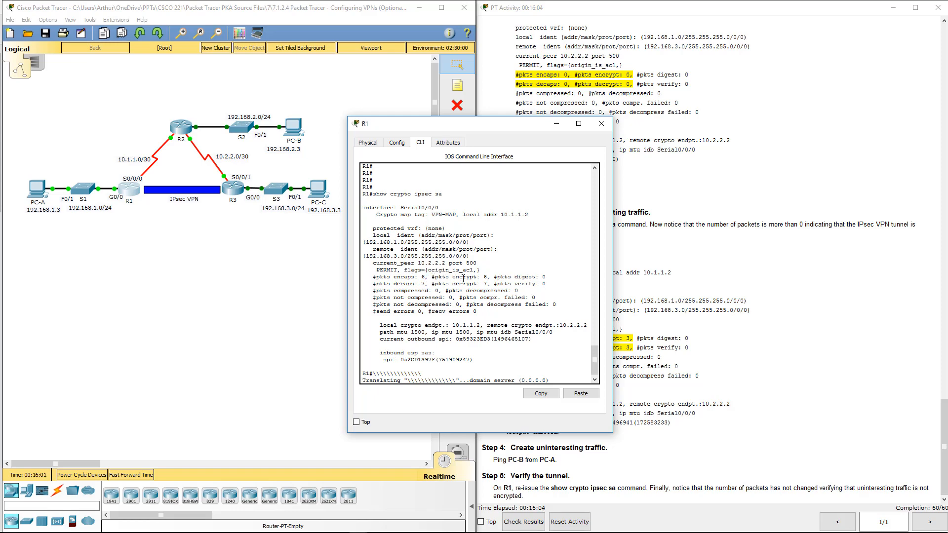
Rerun show crypto ipsec sa on R1, highlight the unchanged decaps count of 7, and close R1
double_click(461, 277)
text(show crypto ipsec sa)
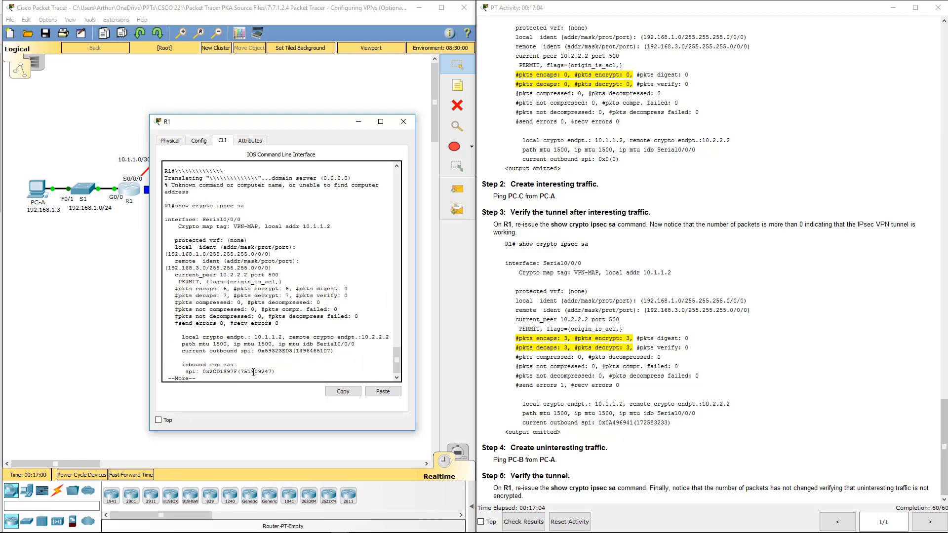
double_click(226, 296)
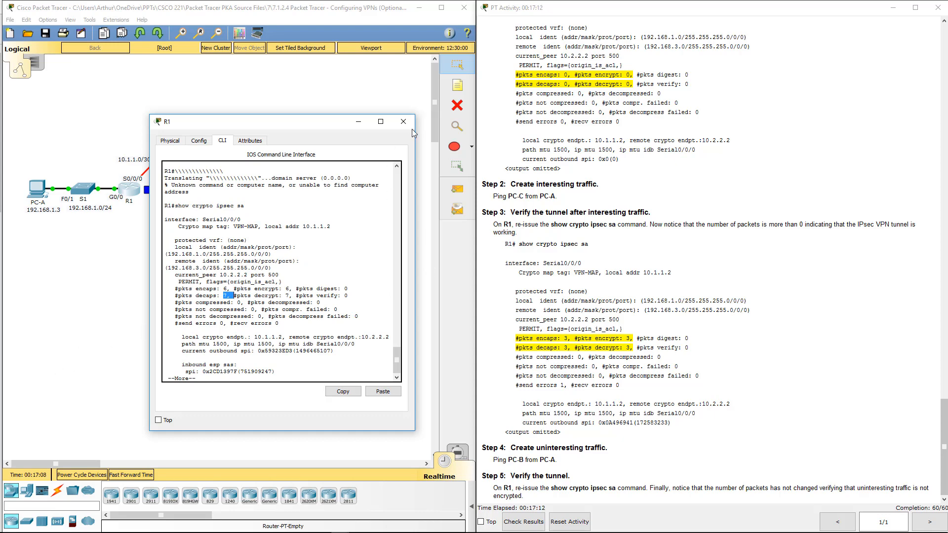
click(403, 122)
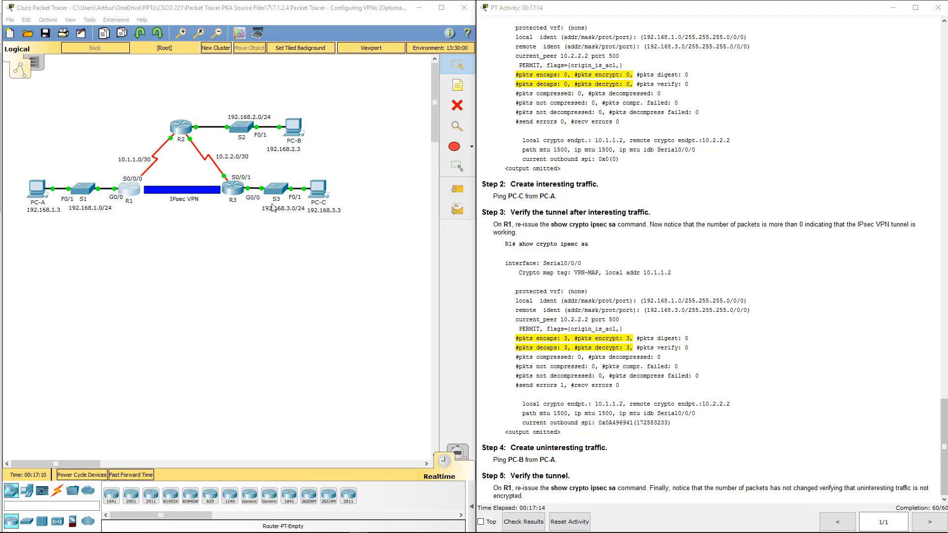
Check the activity results and view the Assessment Items scoring 60/60
click(523, 522)
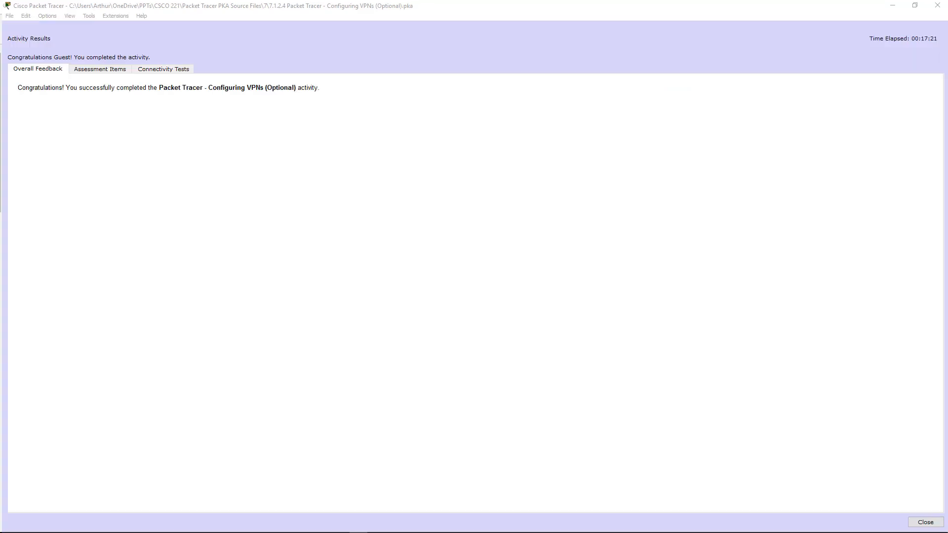
click(99, 68)
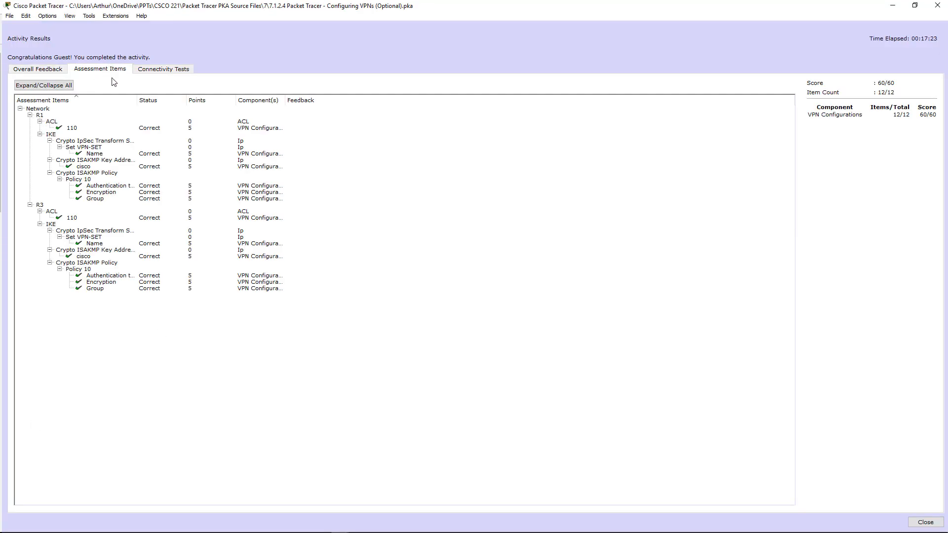